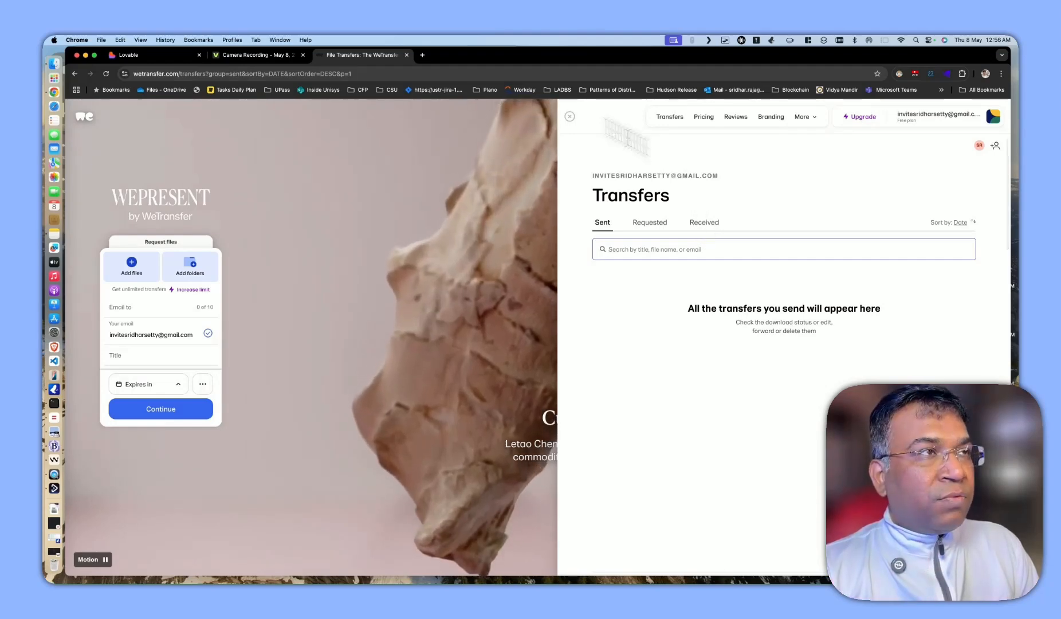
mouse_move(861, 182)
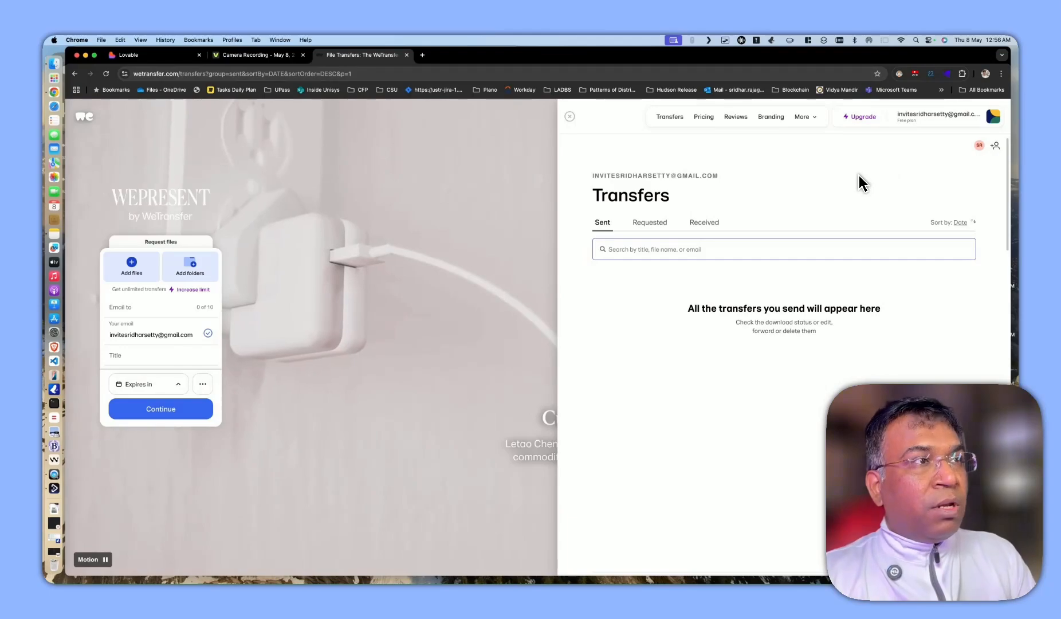
Switch from the empty WeTransfer transfers page to the Lovable tab
left_click(131, 55)
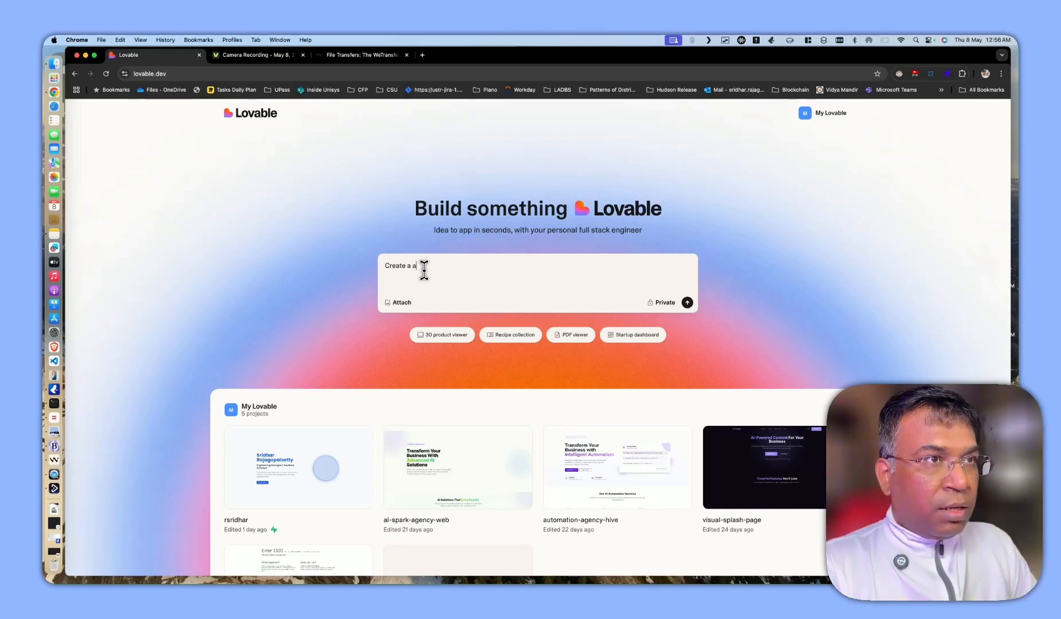
Describe a file-sharing app where files become share links, uploaders sign up, receivers need no login
type("pp")
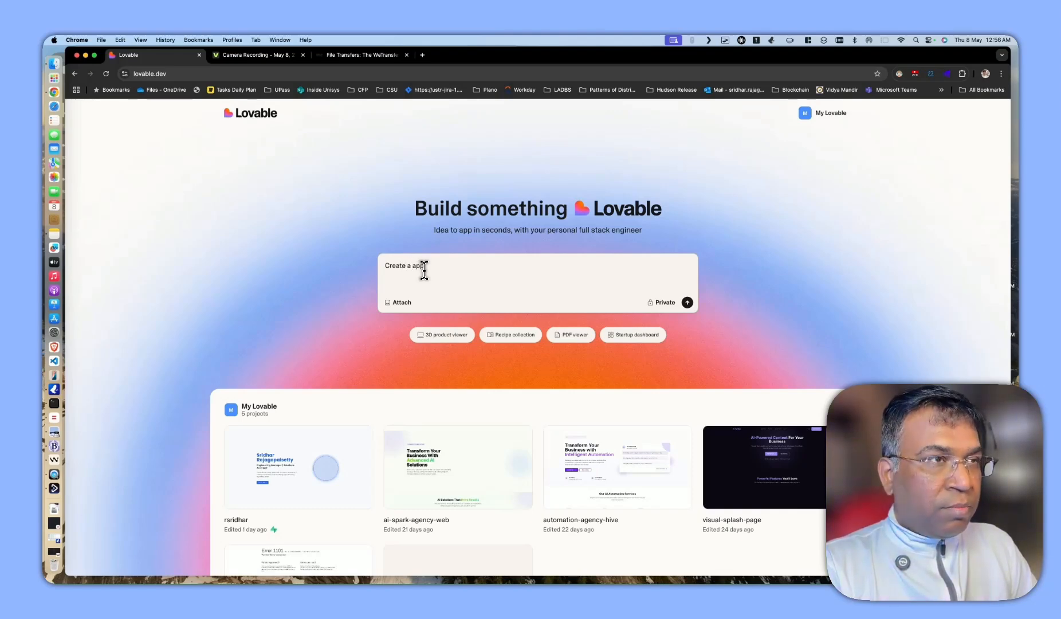
type("where a user can share a")
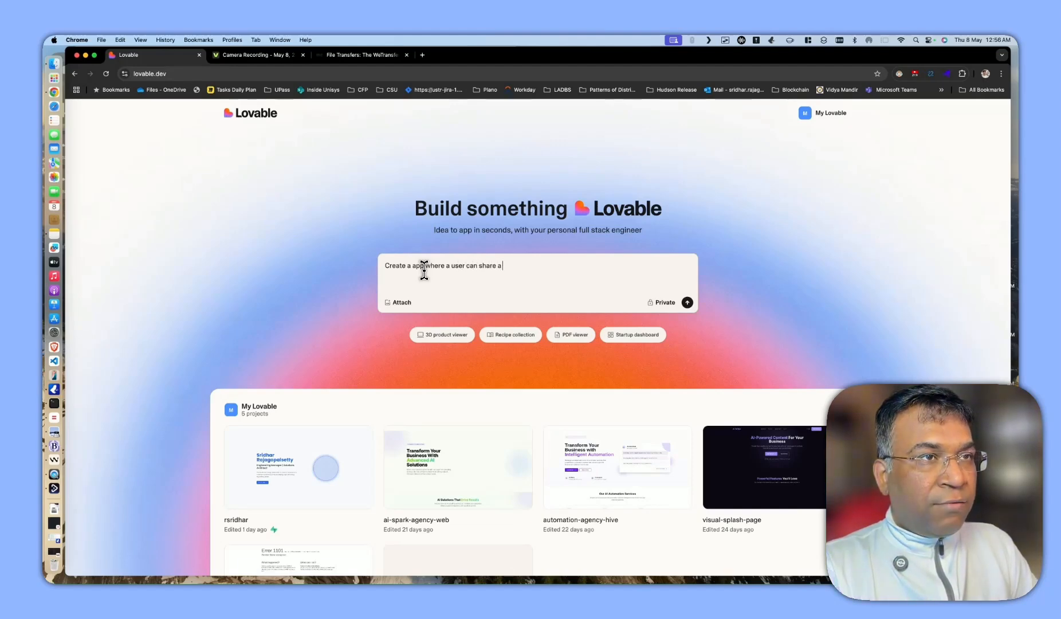
type("file")
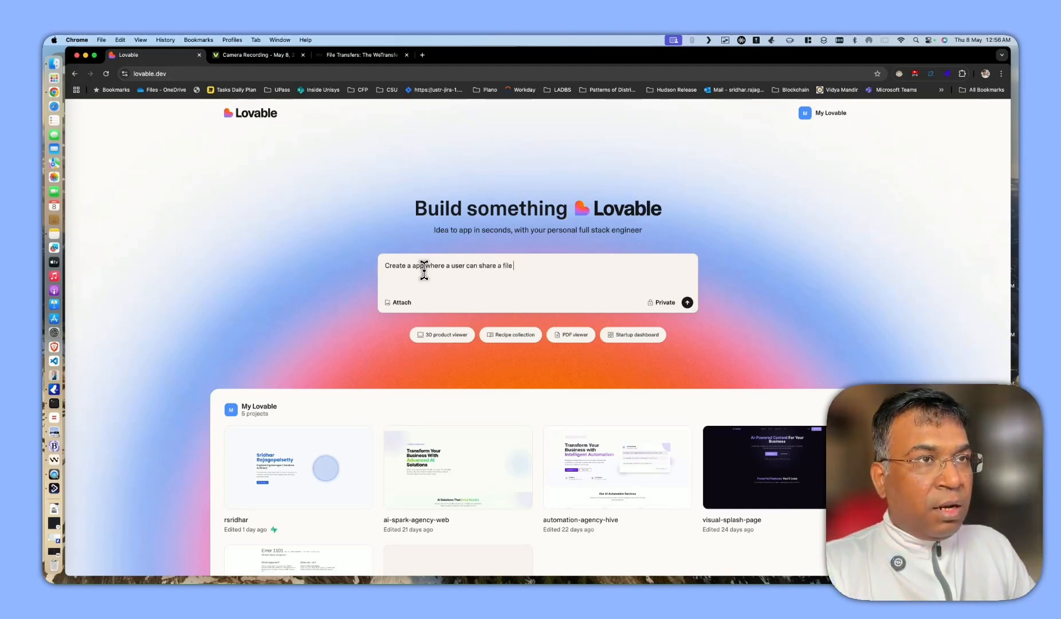
type("which")
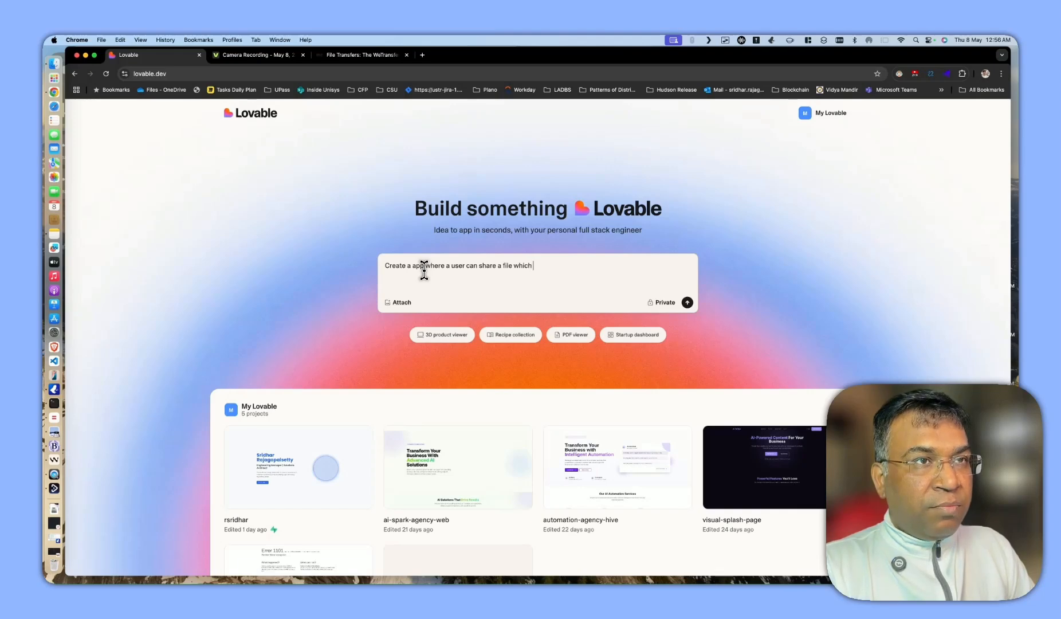
type("can be share as a")
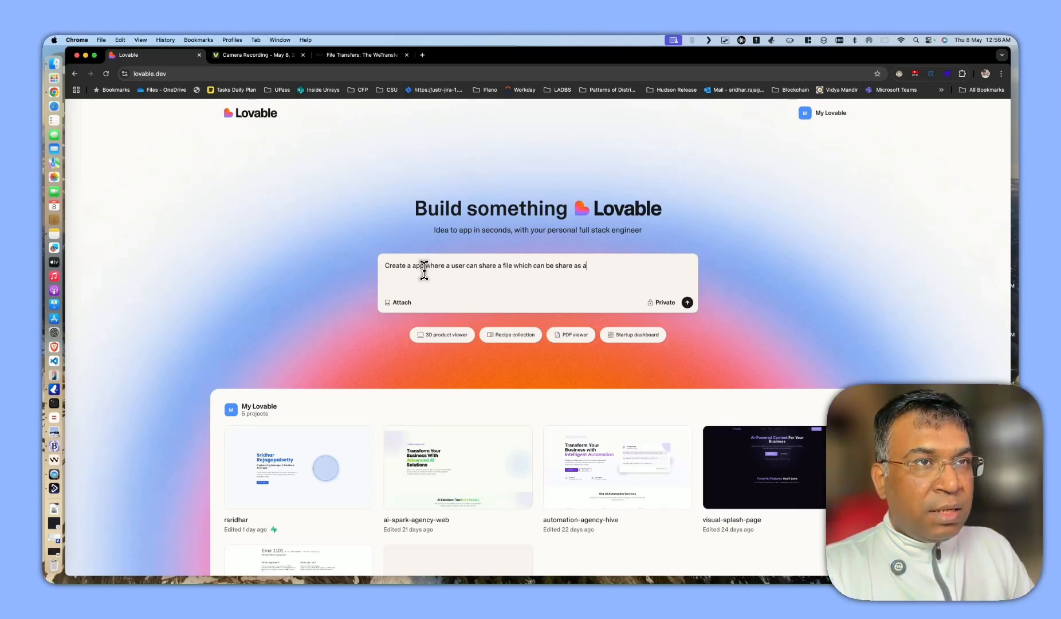
type("link to receiv")
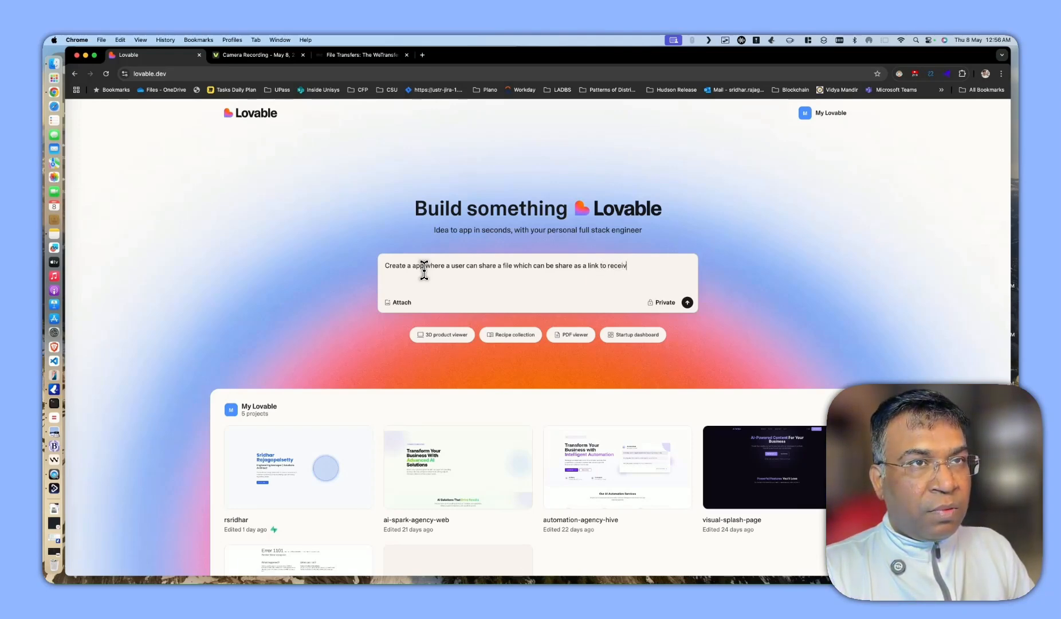
type("er,")
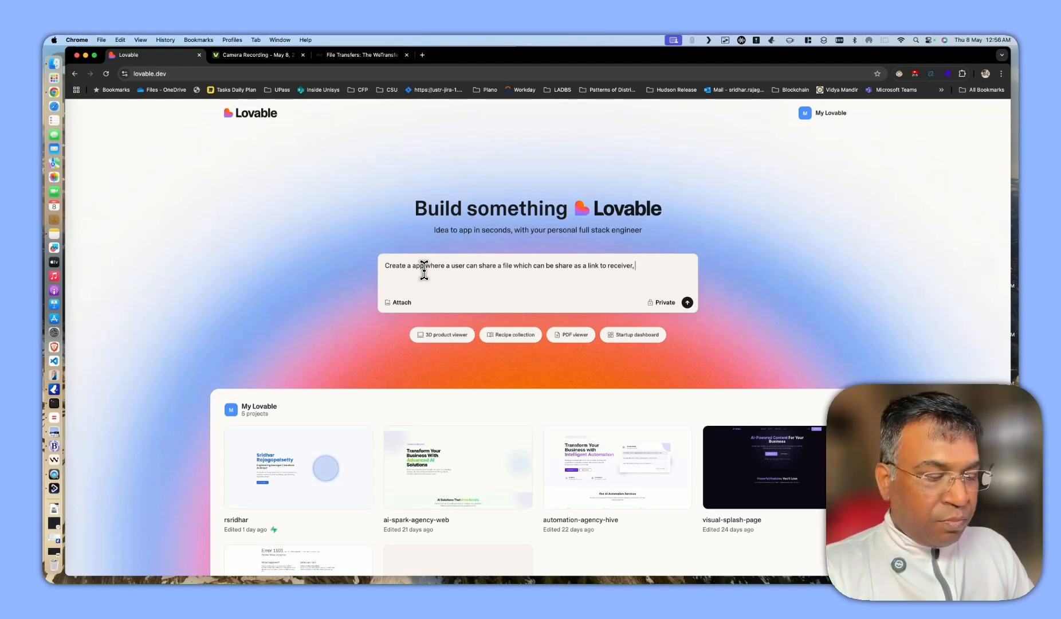
type("however to")
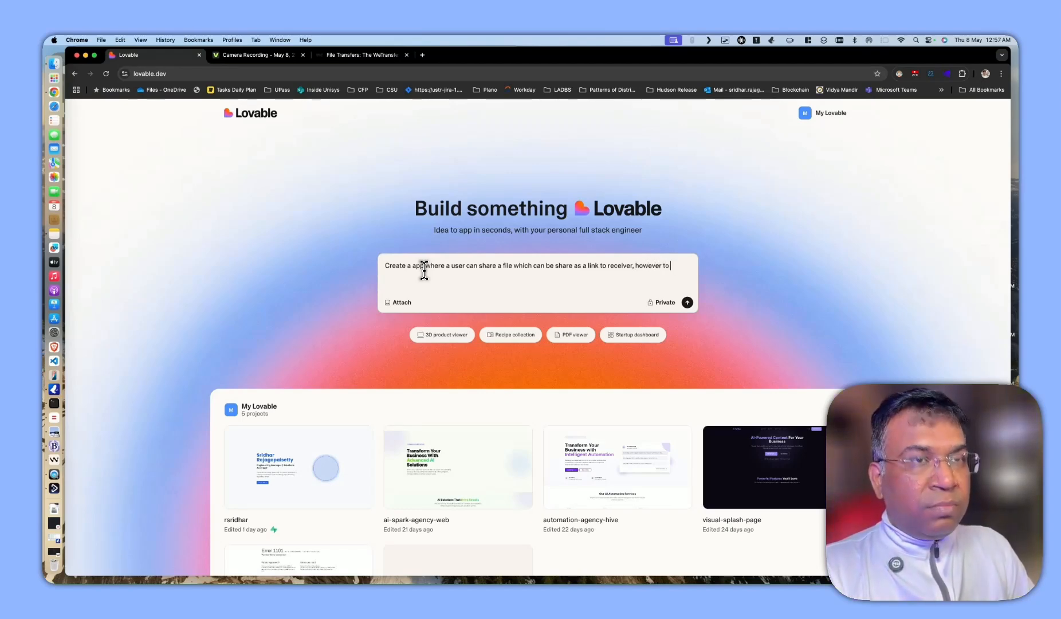
type("upload a")
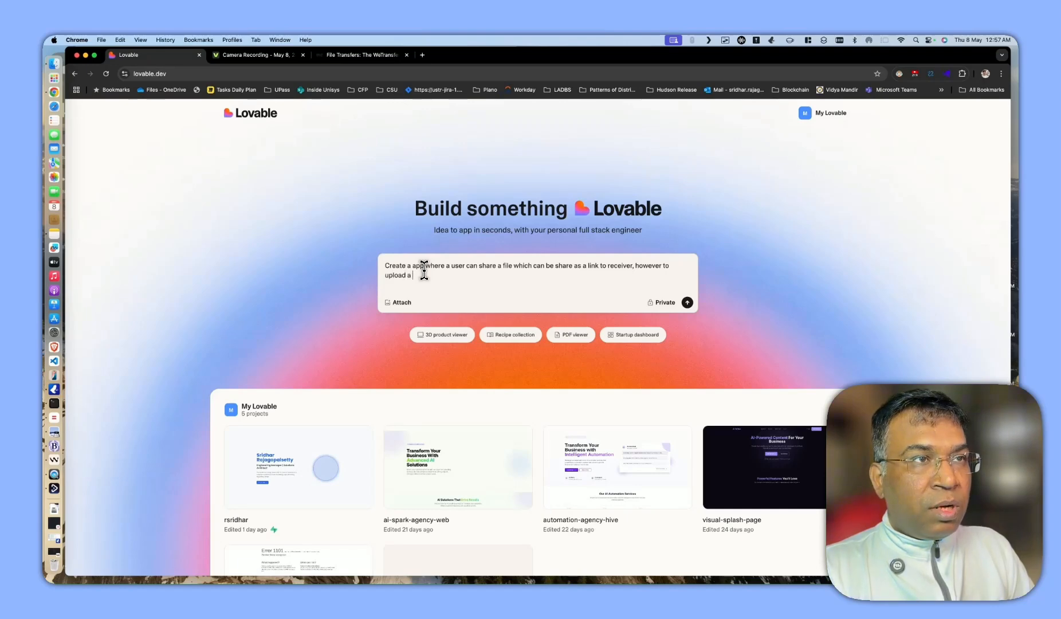
type("file user should signup and for the receiver")
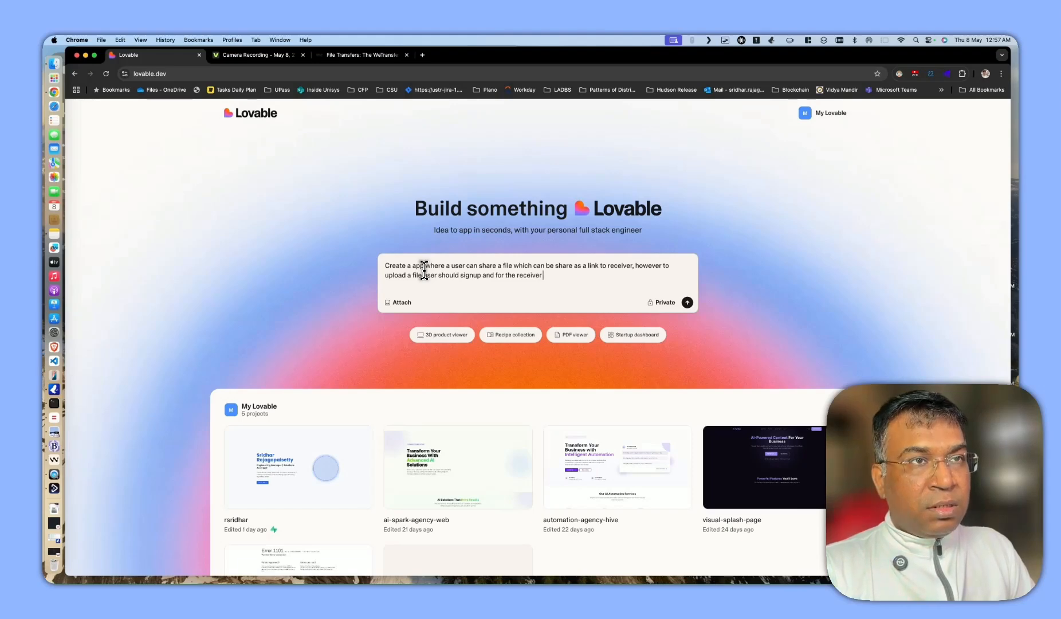
type("no need to have a")
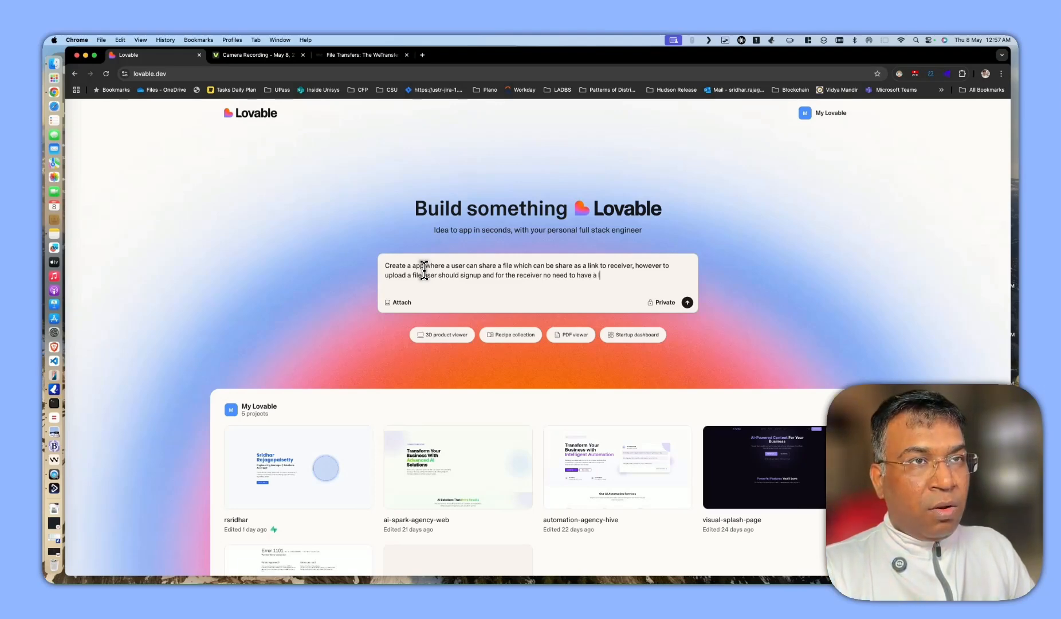
type("login.")
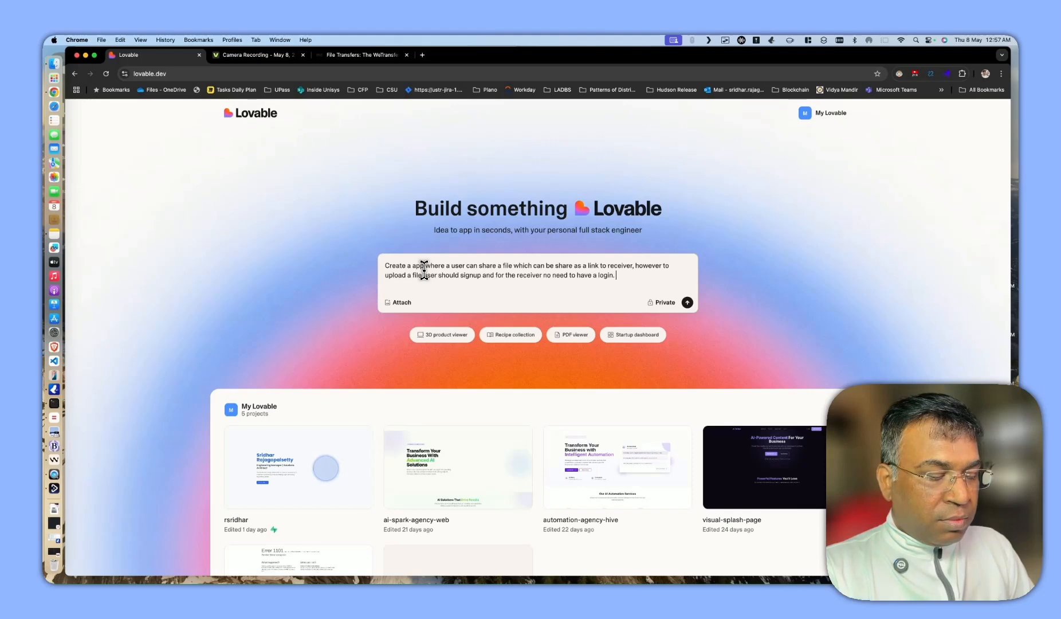
Add a landing page with basic feature animations and login/logout scenarios to the prompt
type("Have")
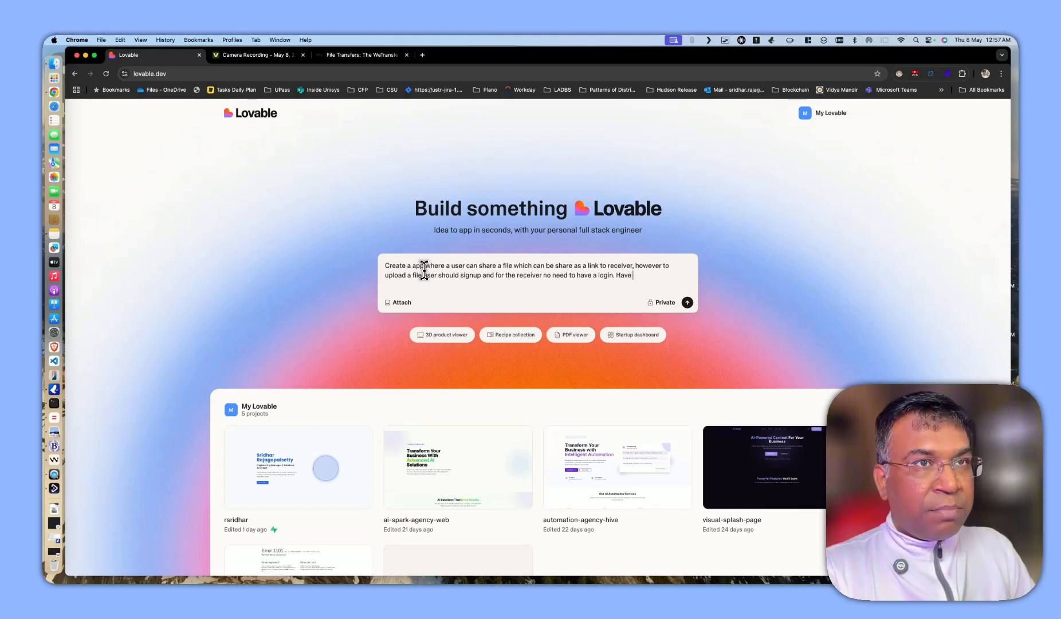
type("a landing page which")
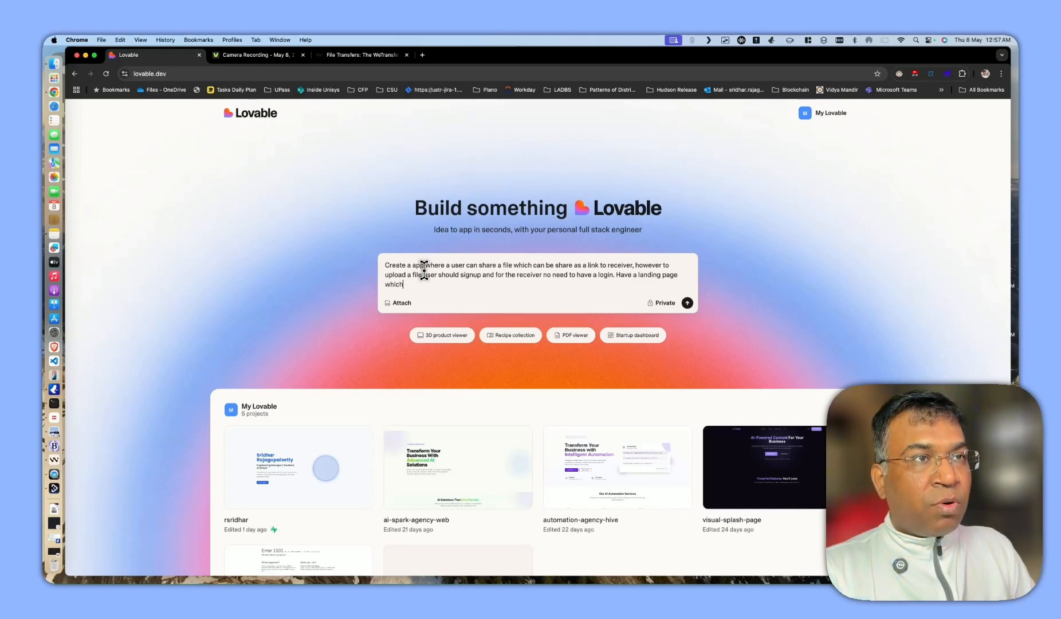
type("pr")
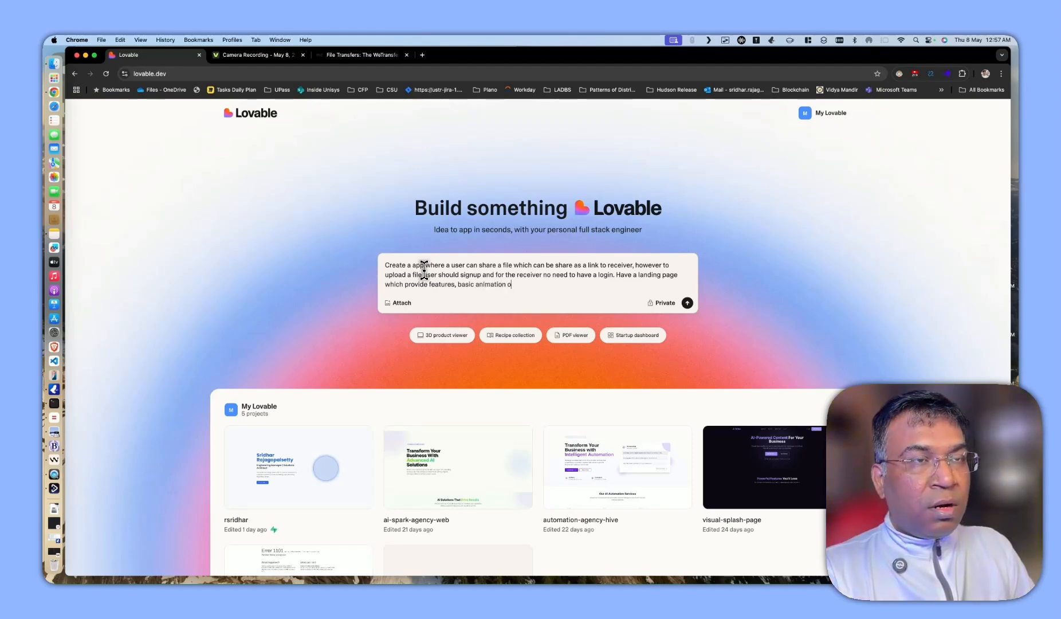
type("n")
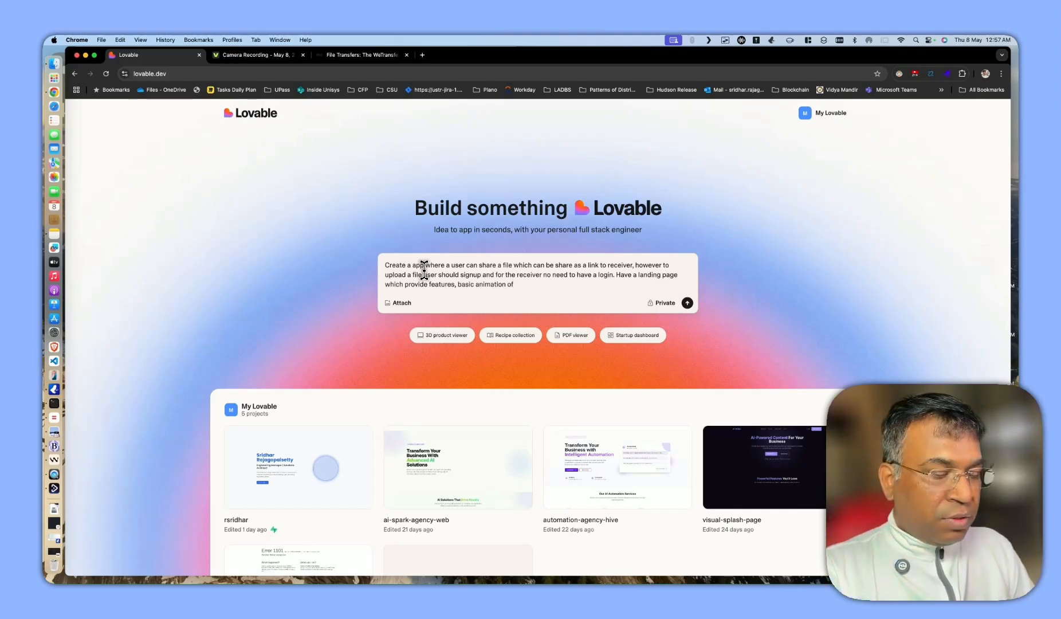
type("functionalis")
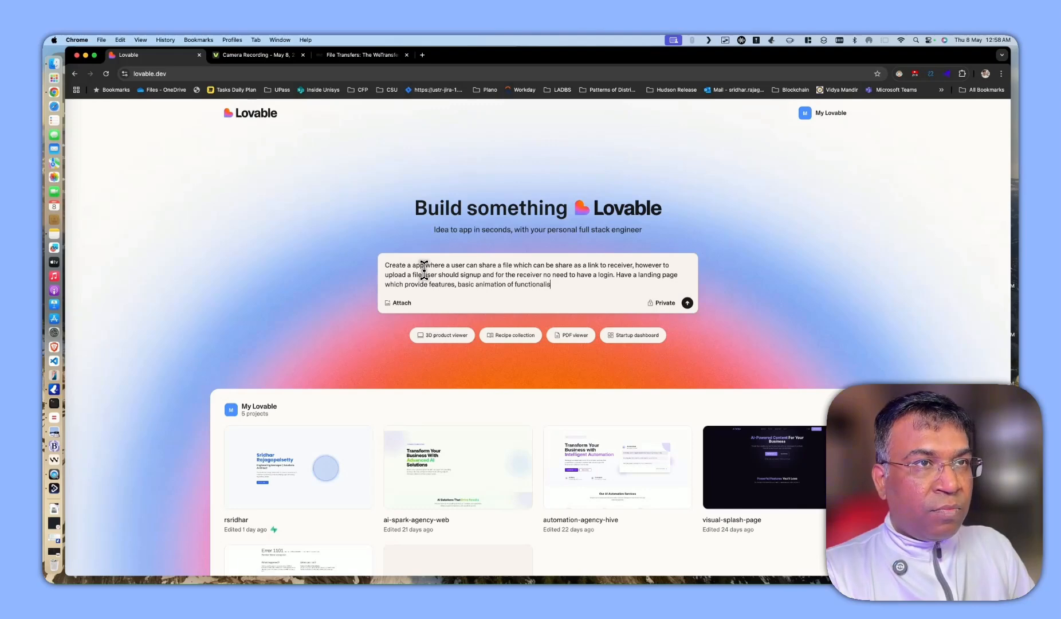
type("ties,")
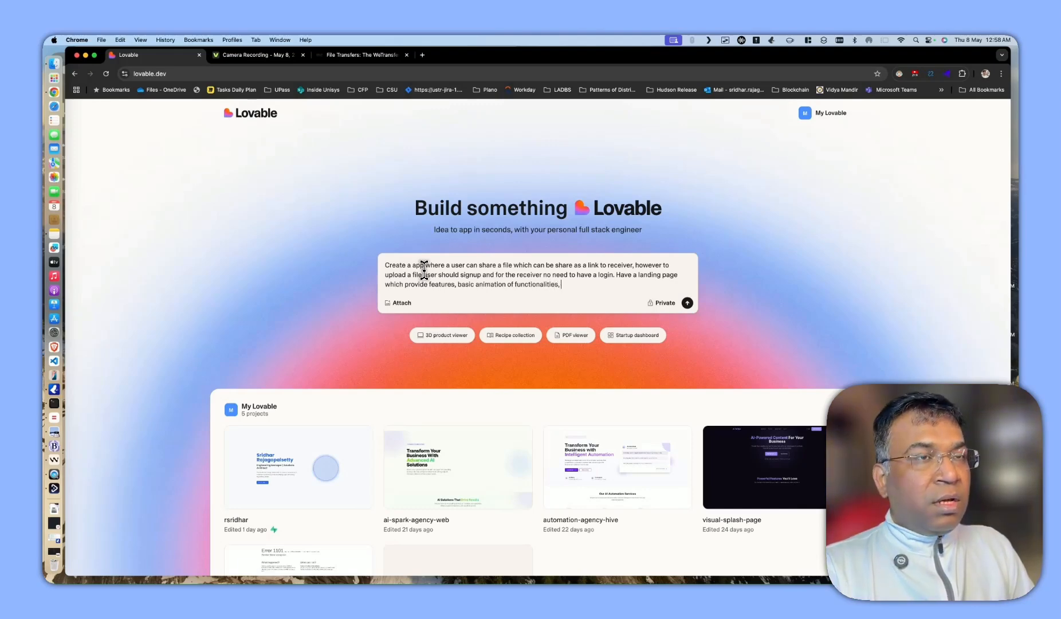
key("Backspace")
type(". In the")
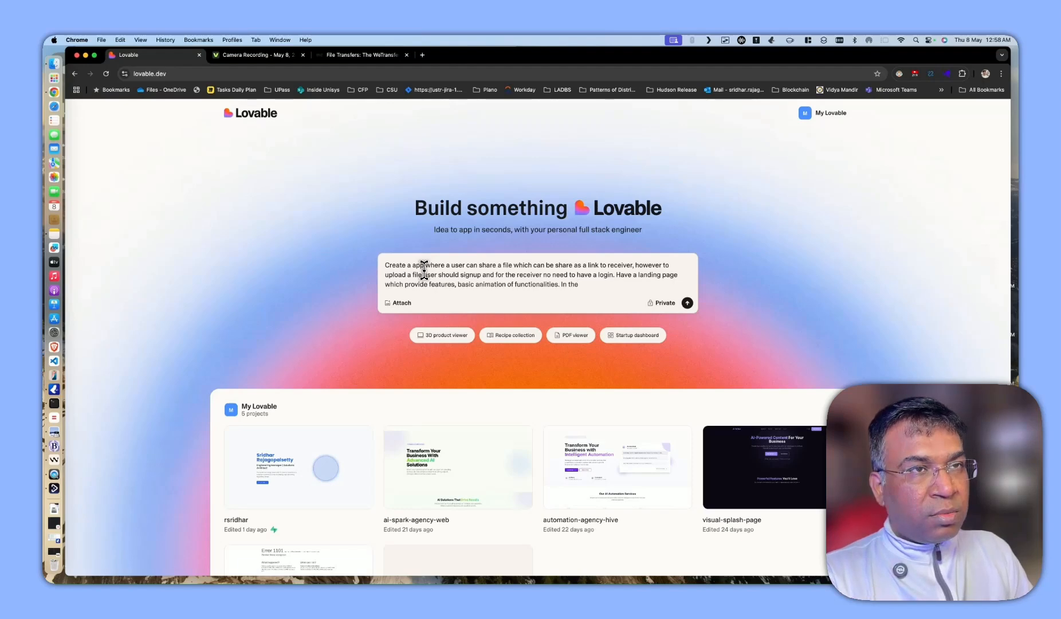
type("Have a login, logout scenarios linked")
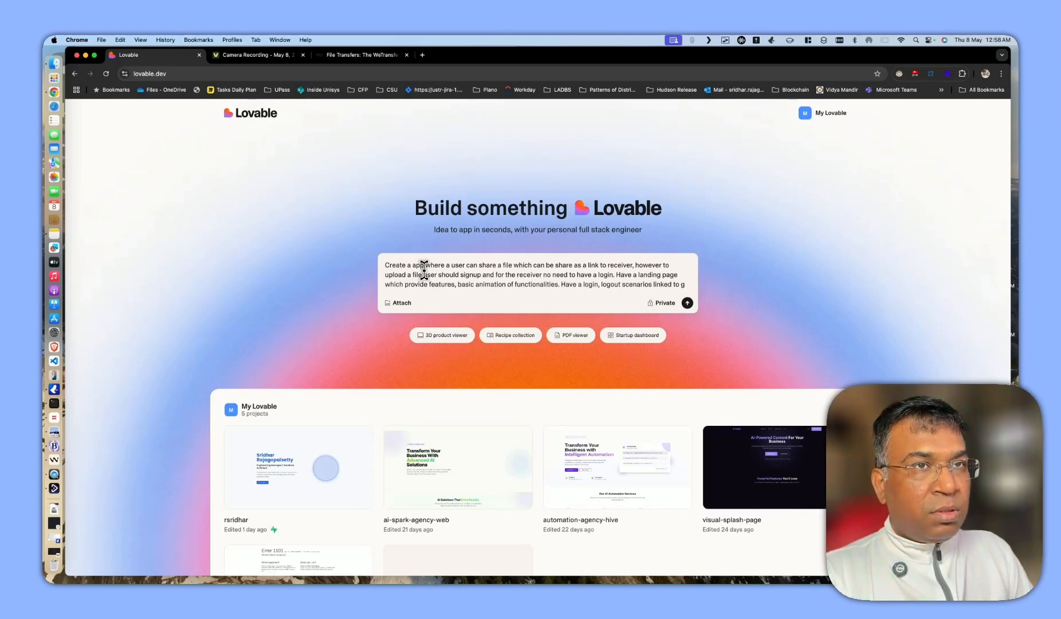
Add Gmail sign-up and quick sign-in to the app prompt
type("mail")
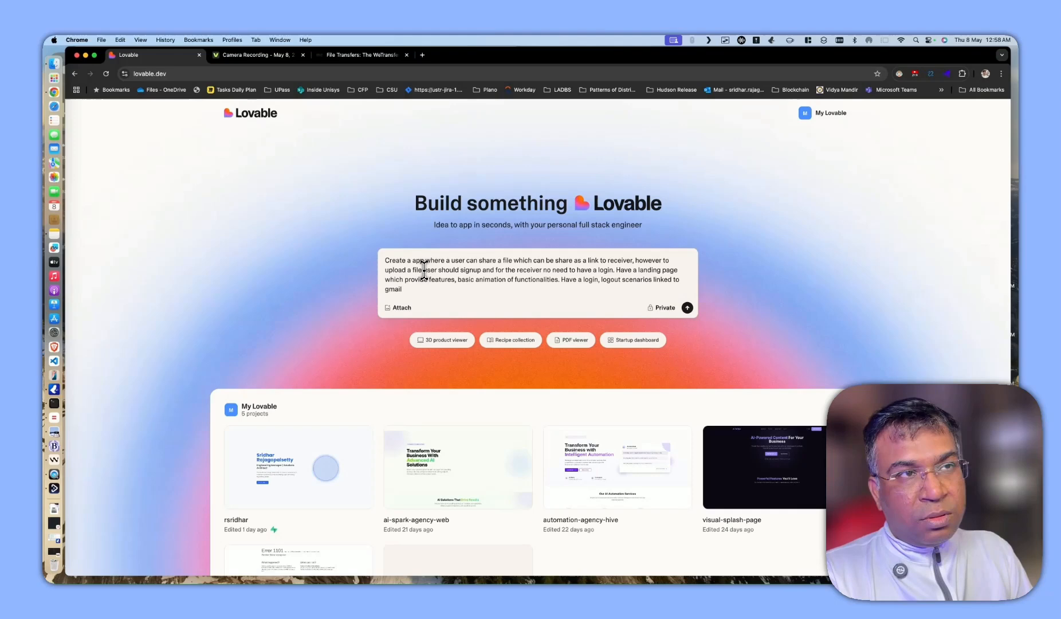
type(", git")
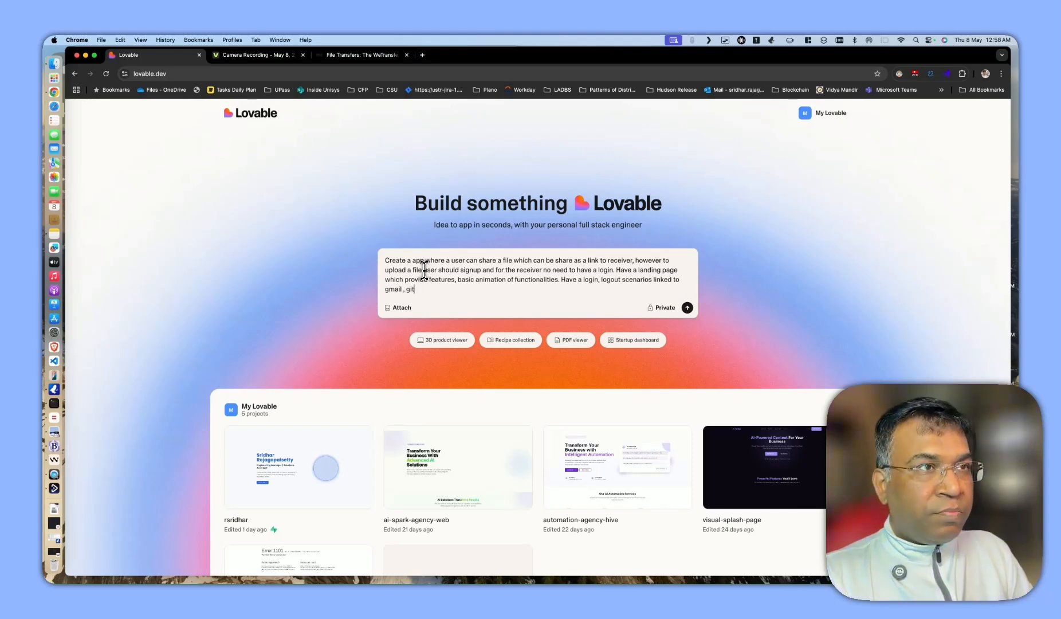
key("Backspace")
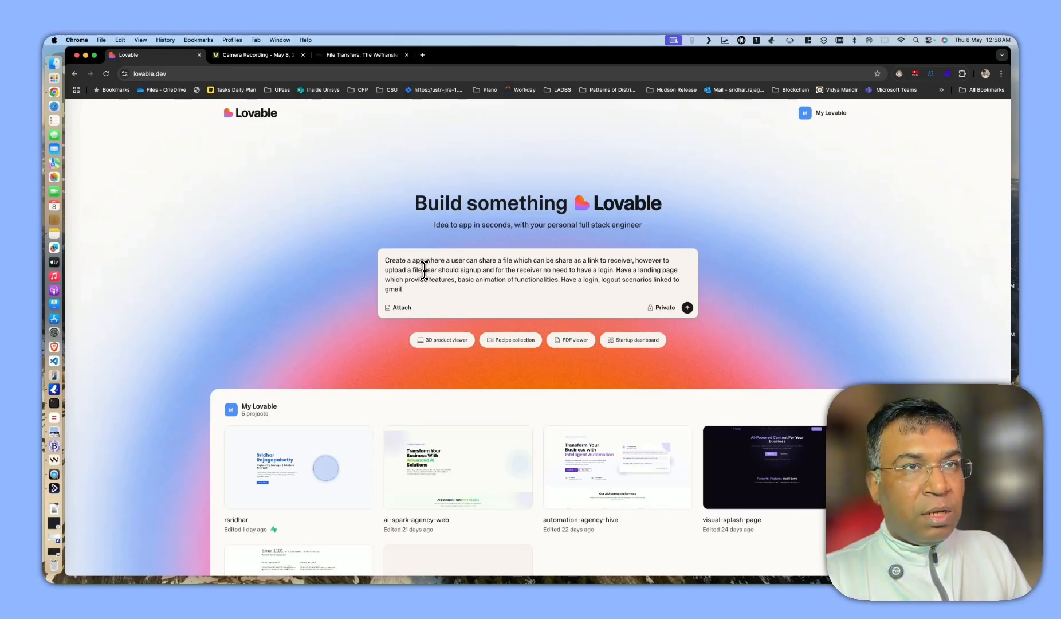
type("for")
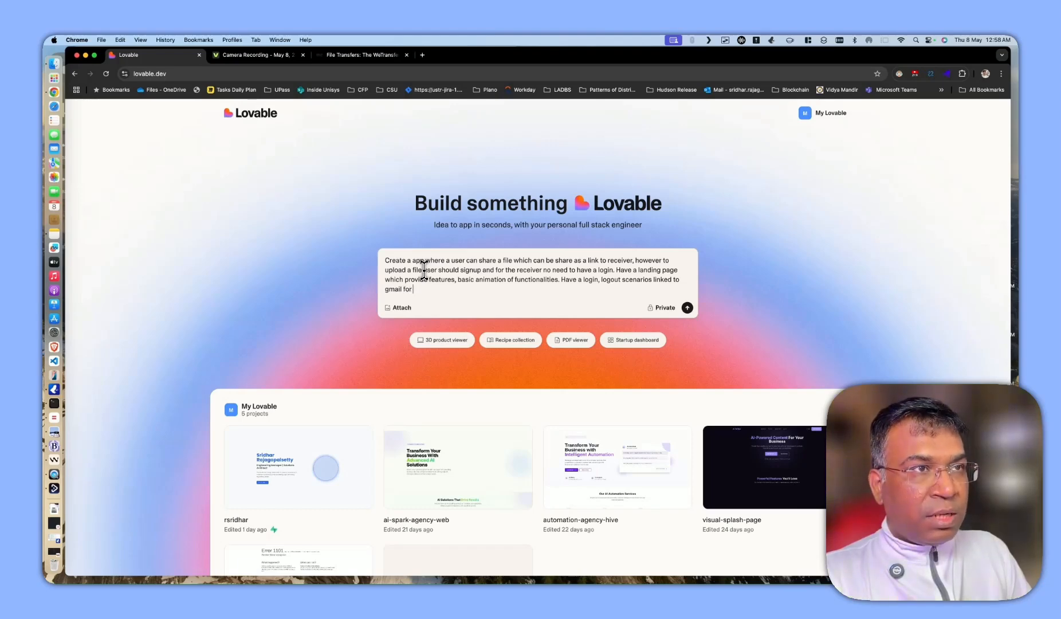
type("quick sin")
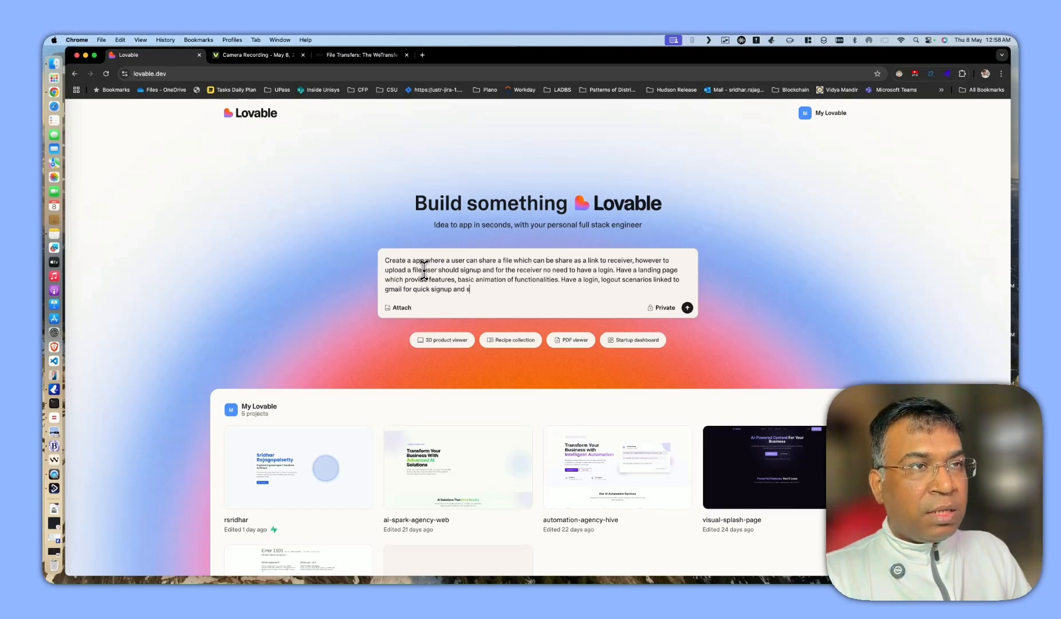
type("ign")
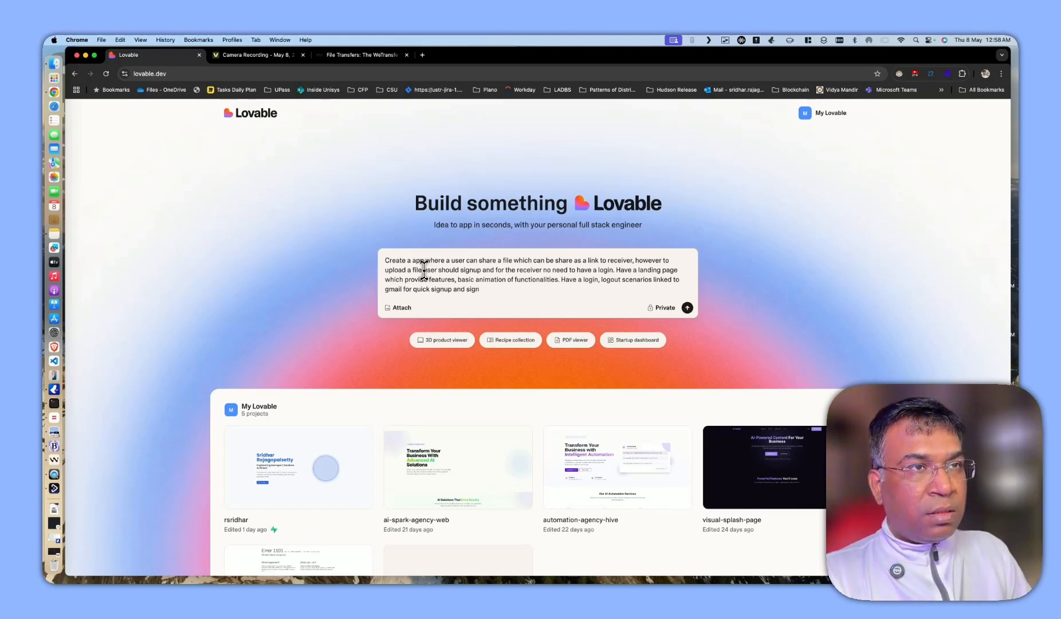
type("in")
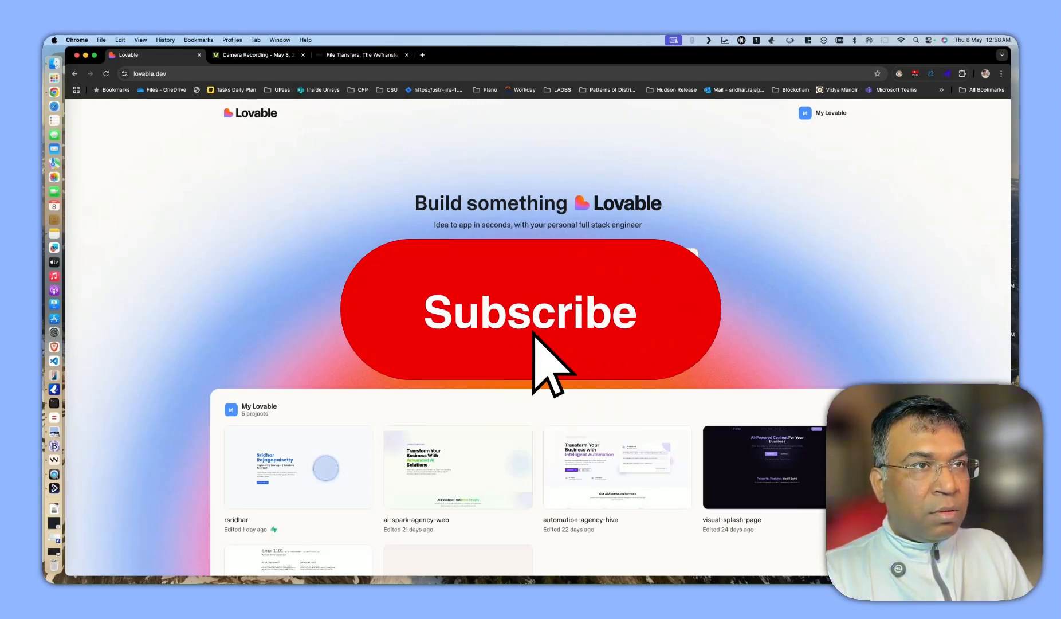
left_click(531, 314)
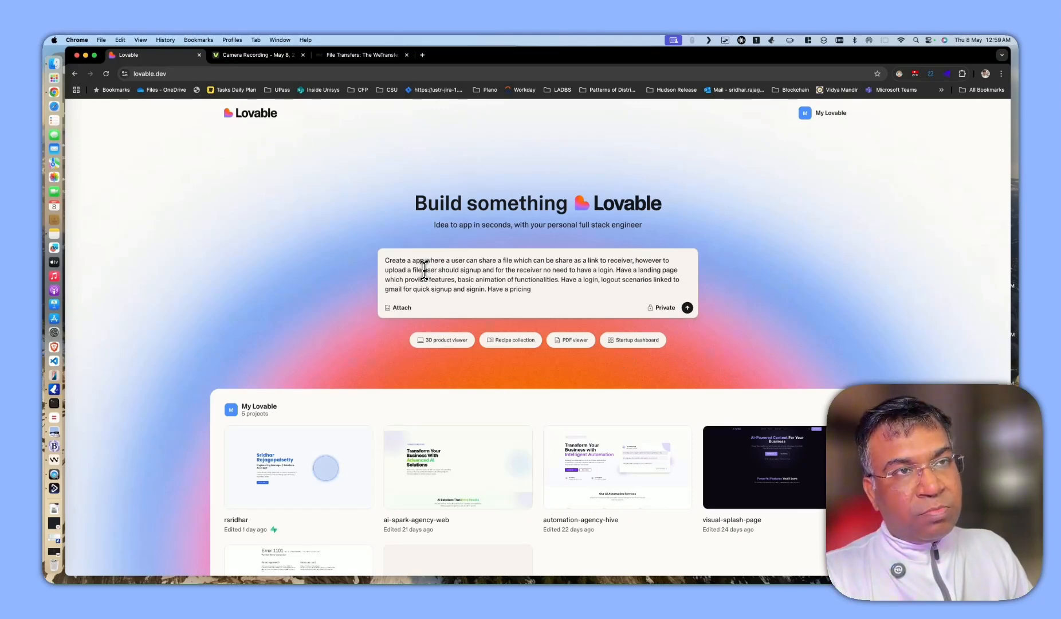
Add Lite, Pro and Advanced pricing tiers with different prices and functionalities, and submit
type("profiles like")
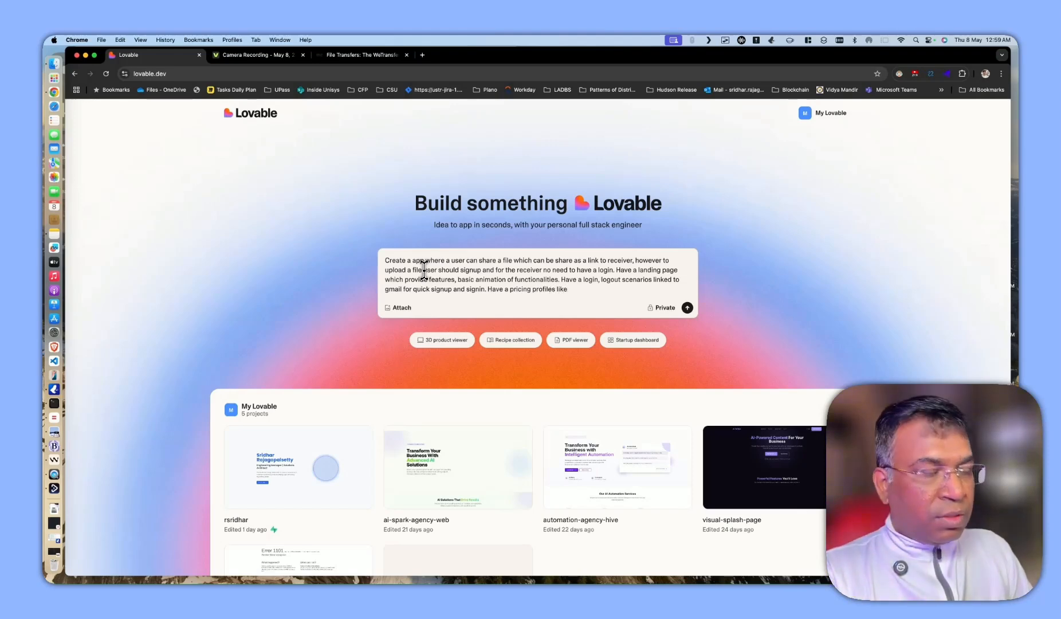
type("with")
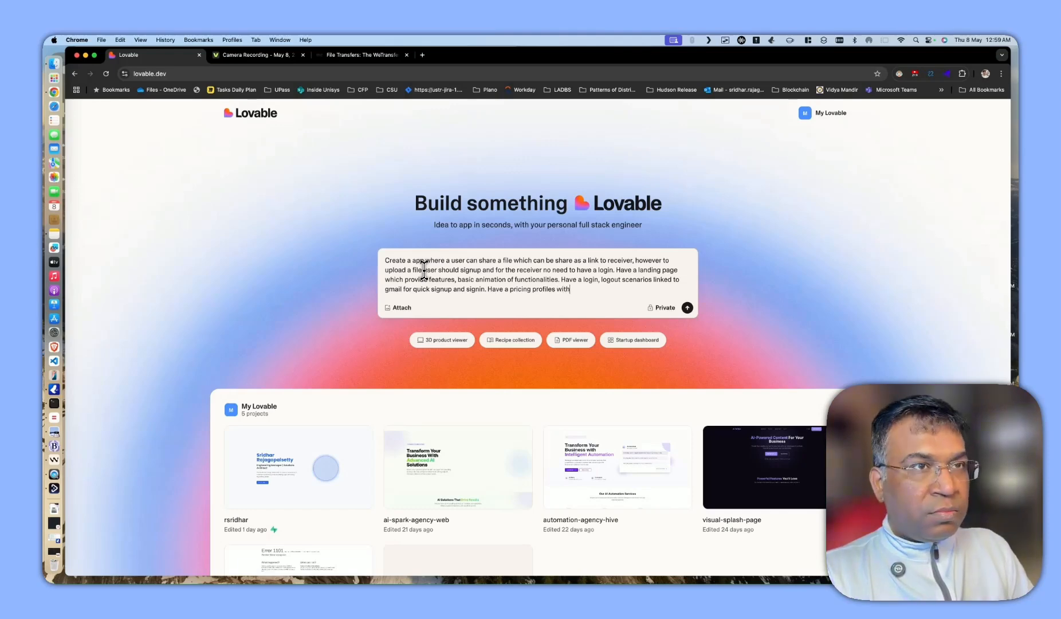
type("3")
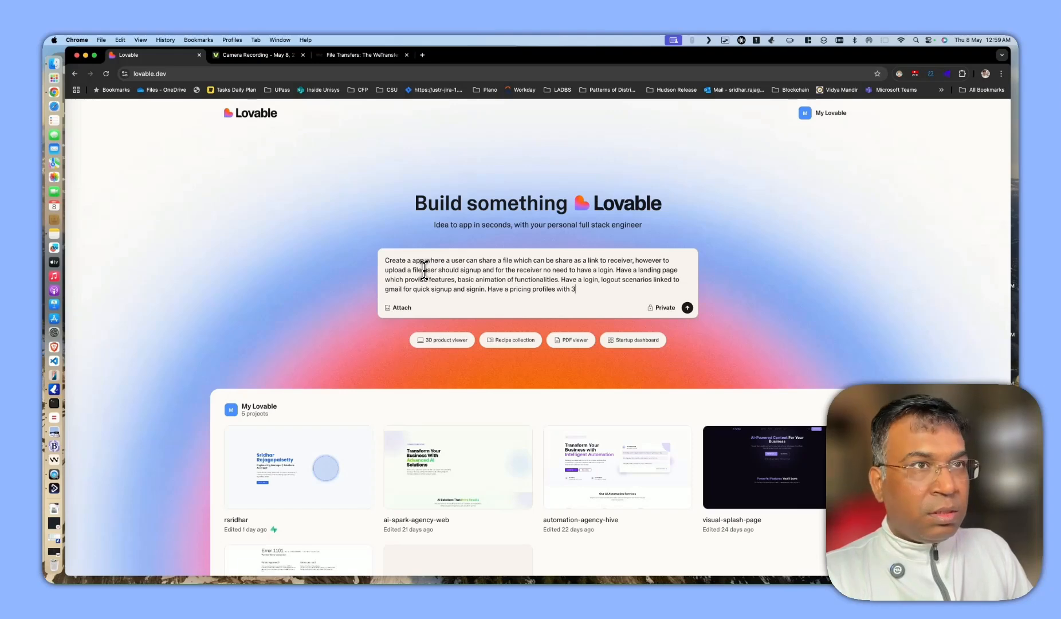
type("categro")
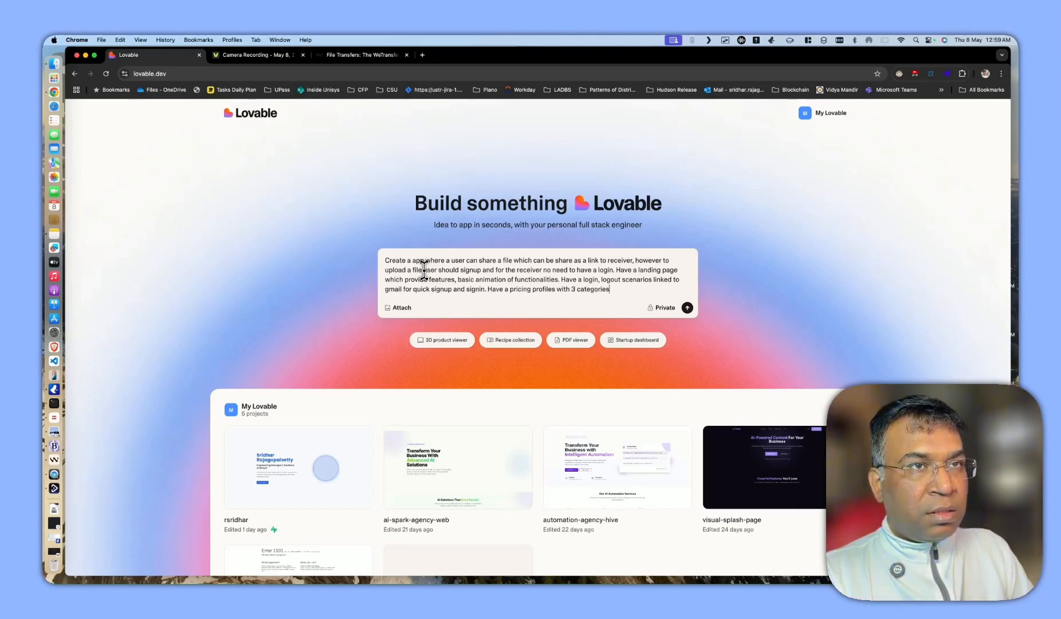
type("as lite, pro")
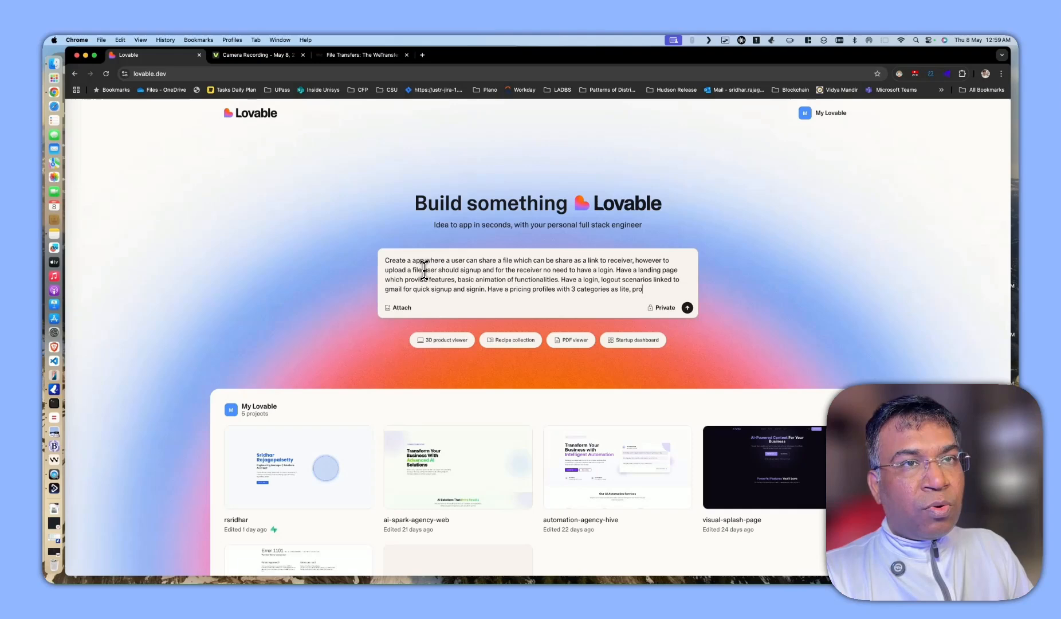
type("and advance")
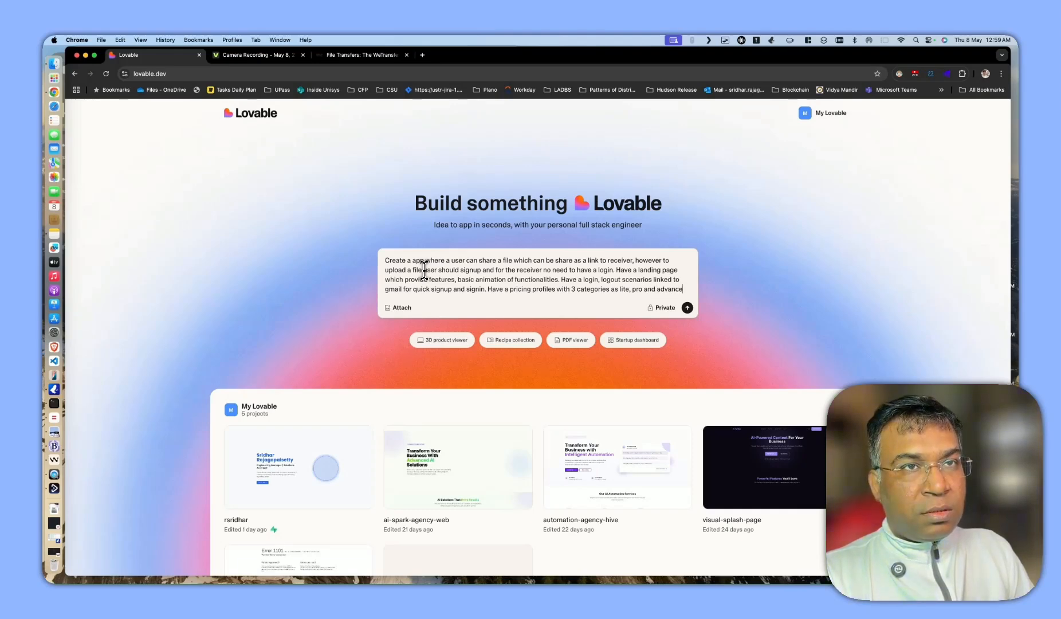
type("d")
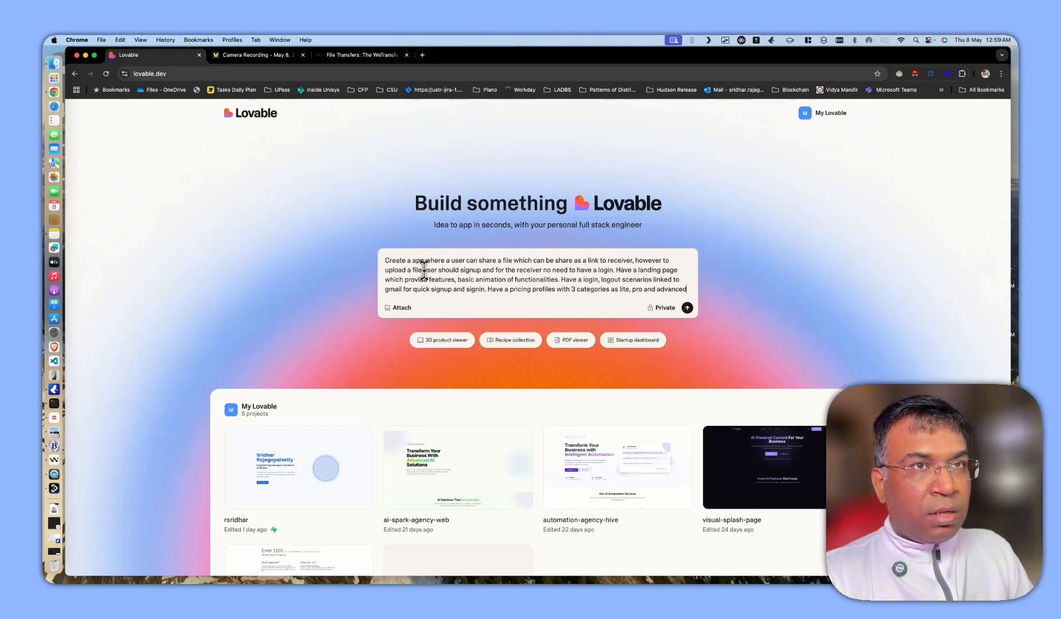
type("and fiff")
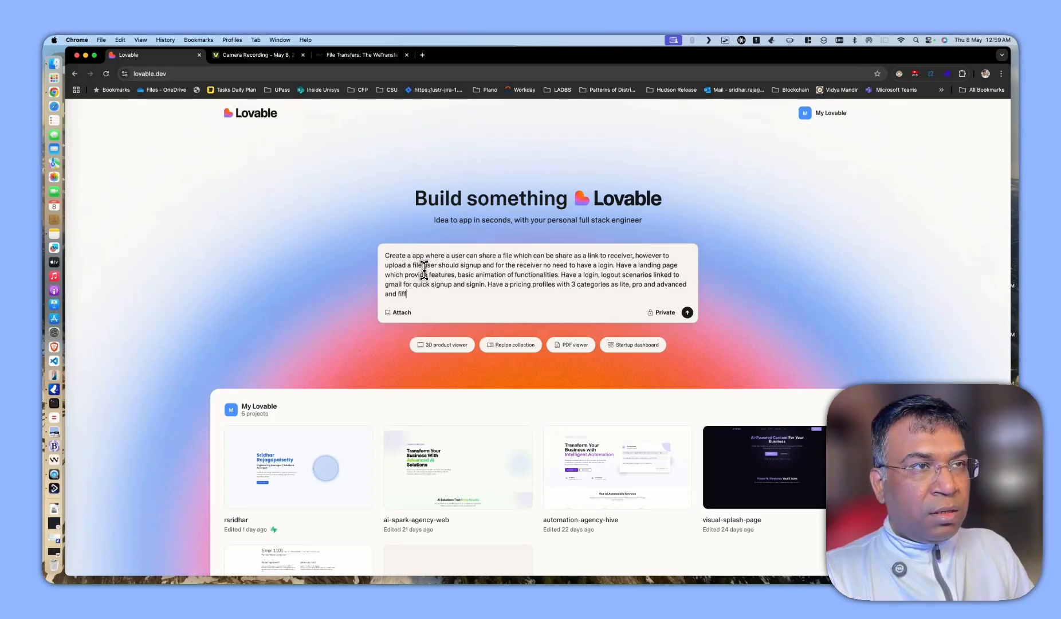
type("differ")
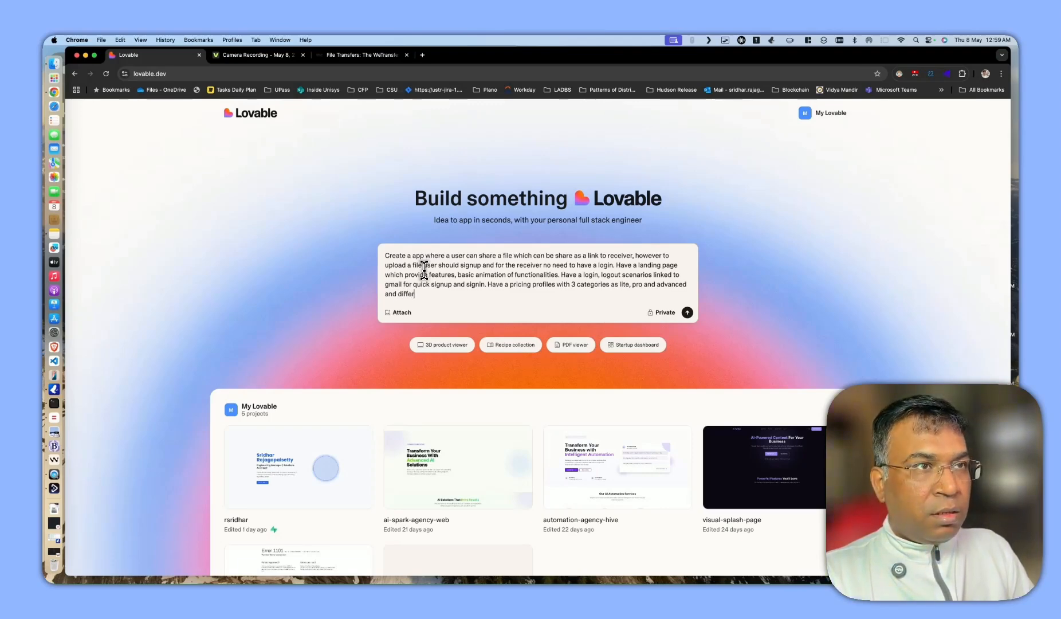
type("ent prices")
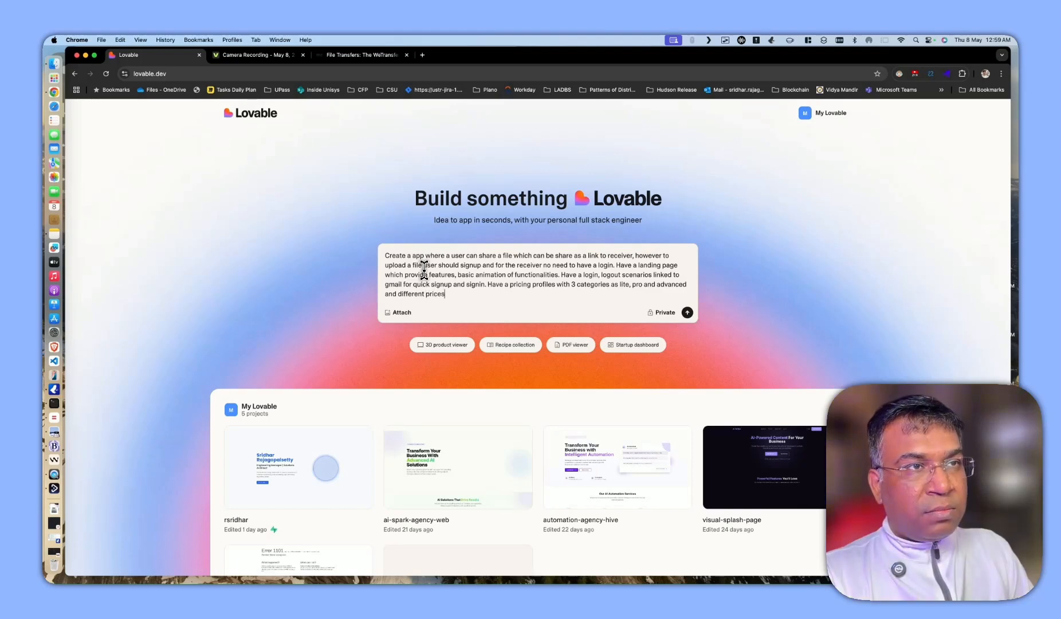
type("pricing tiers.")
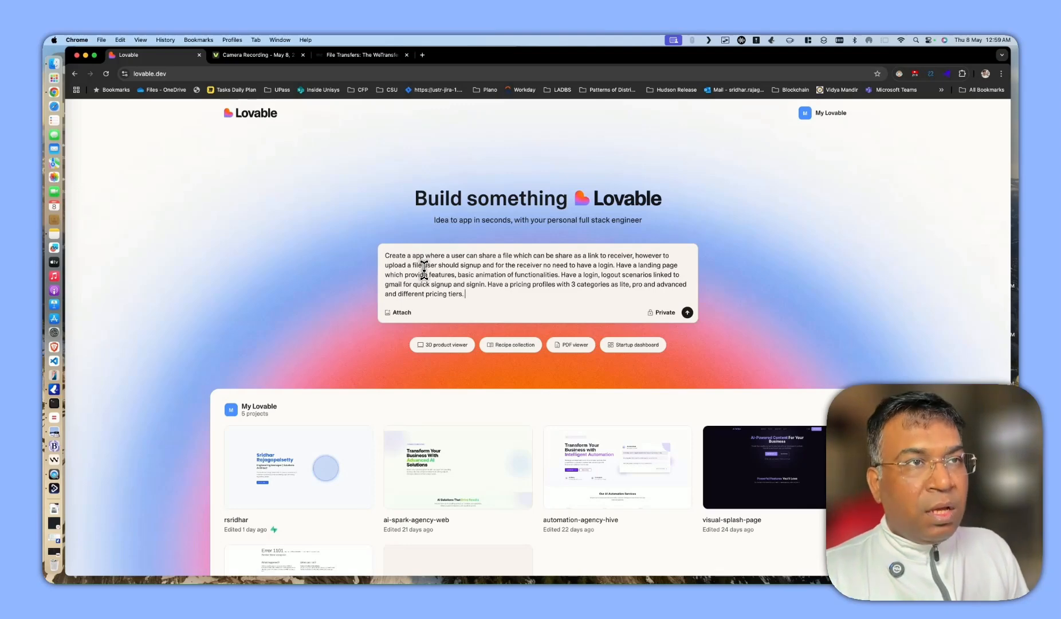
type("and f")
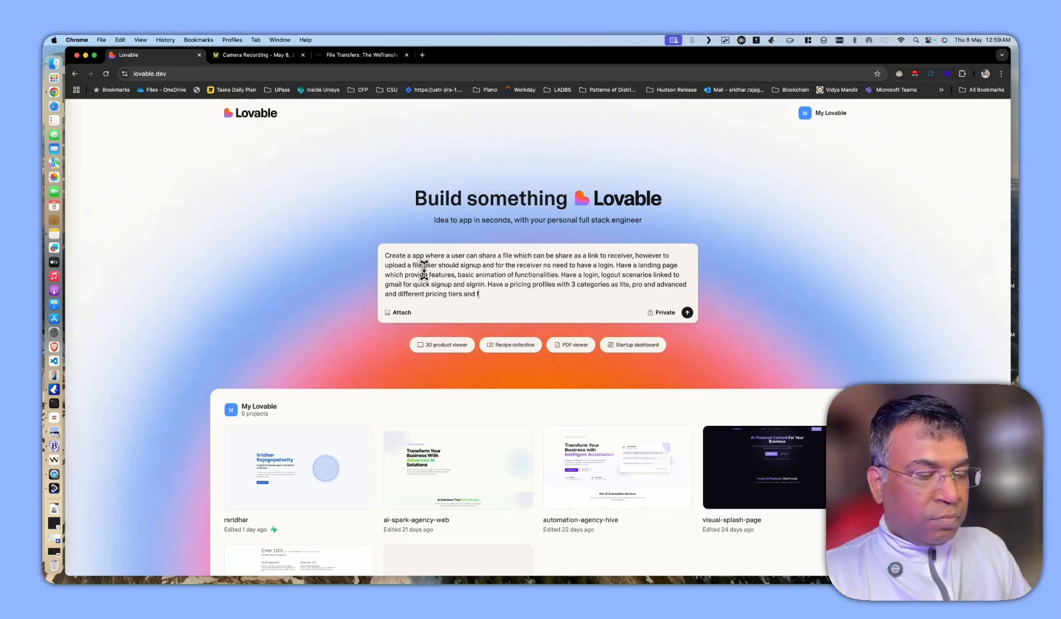
type("unctionalities.")
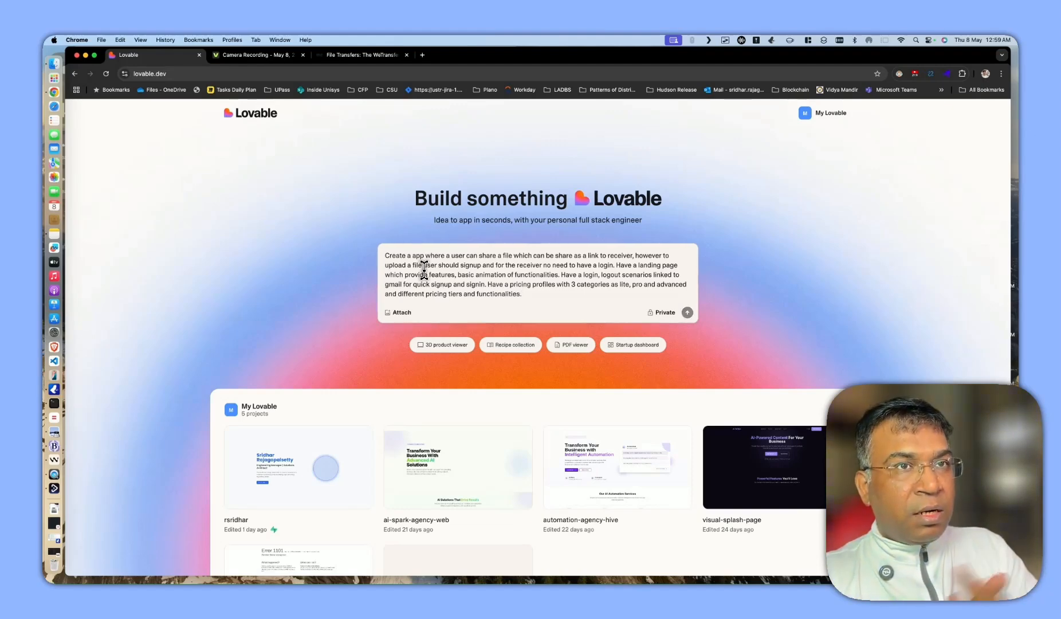
left_click(687, 312)
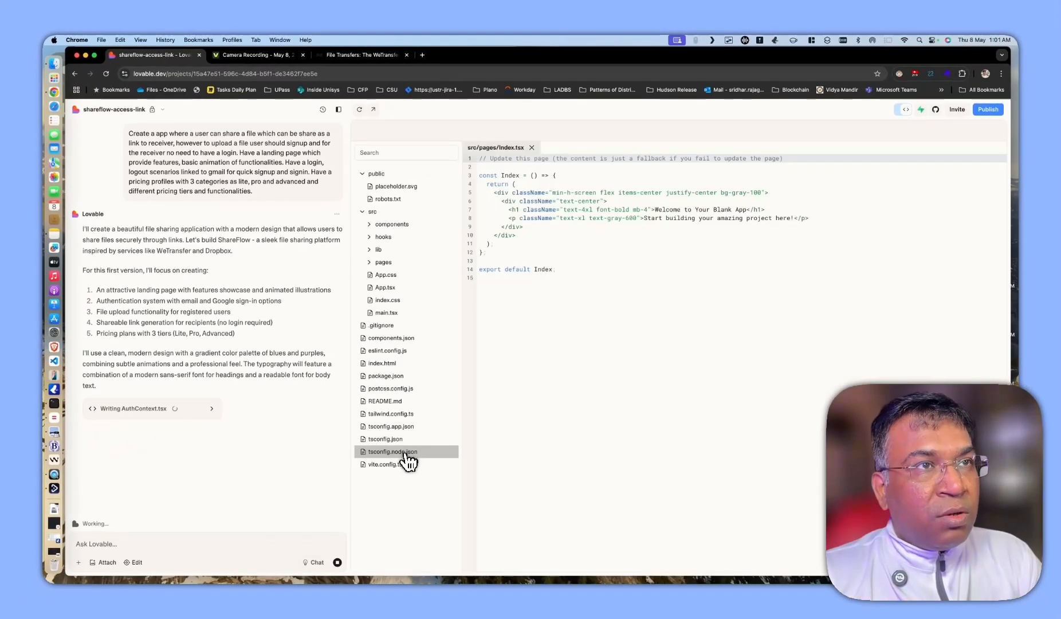
mouse_move(401, 528)
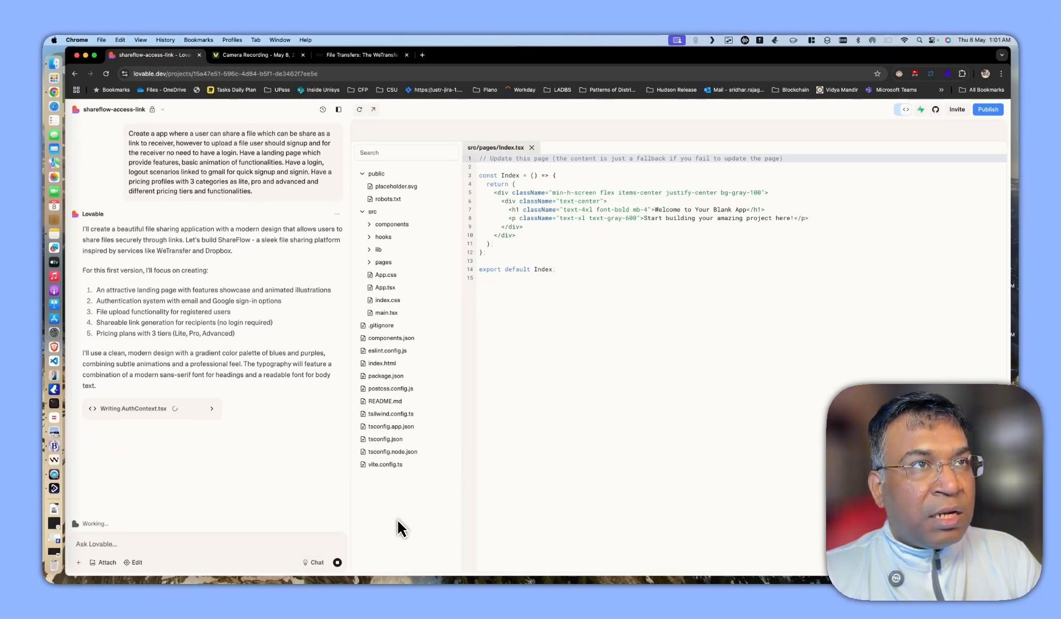
mouse_move(430, 443)
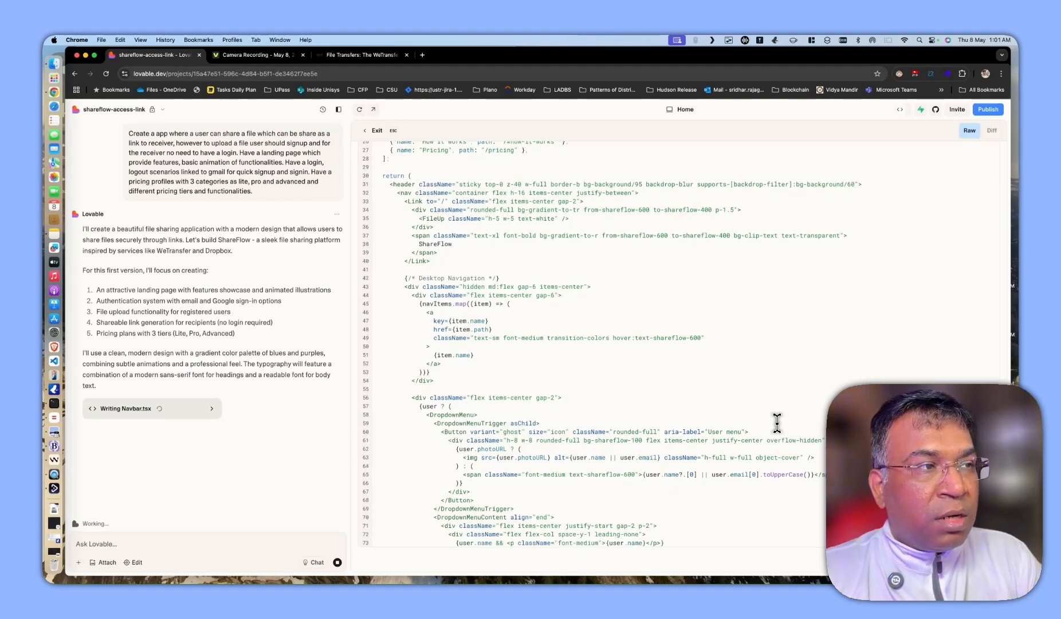
scroll("down", 3)
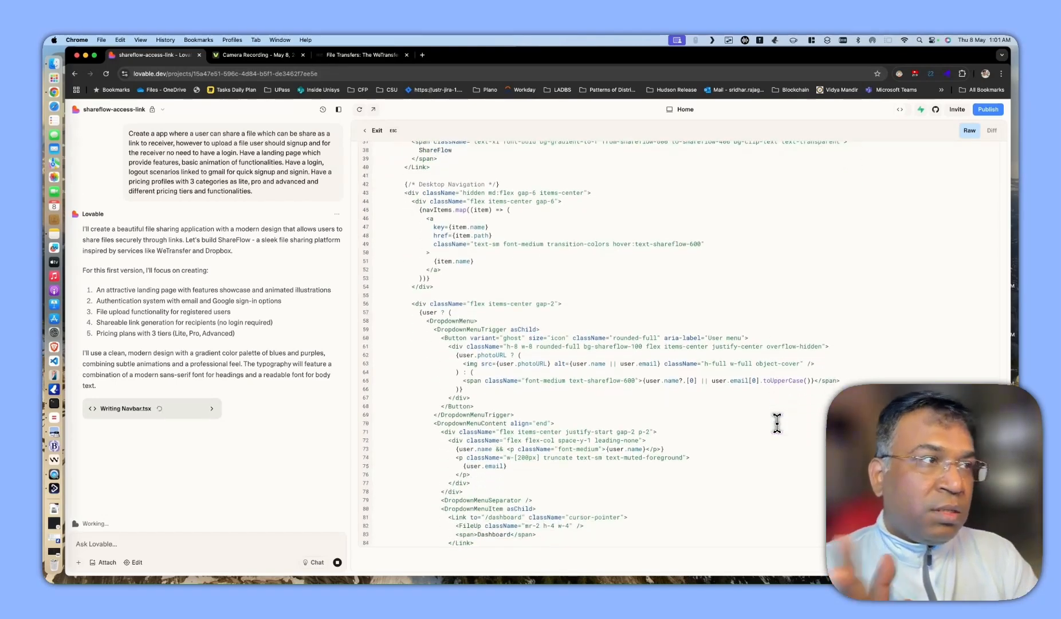
scroll("down", 3)
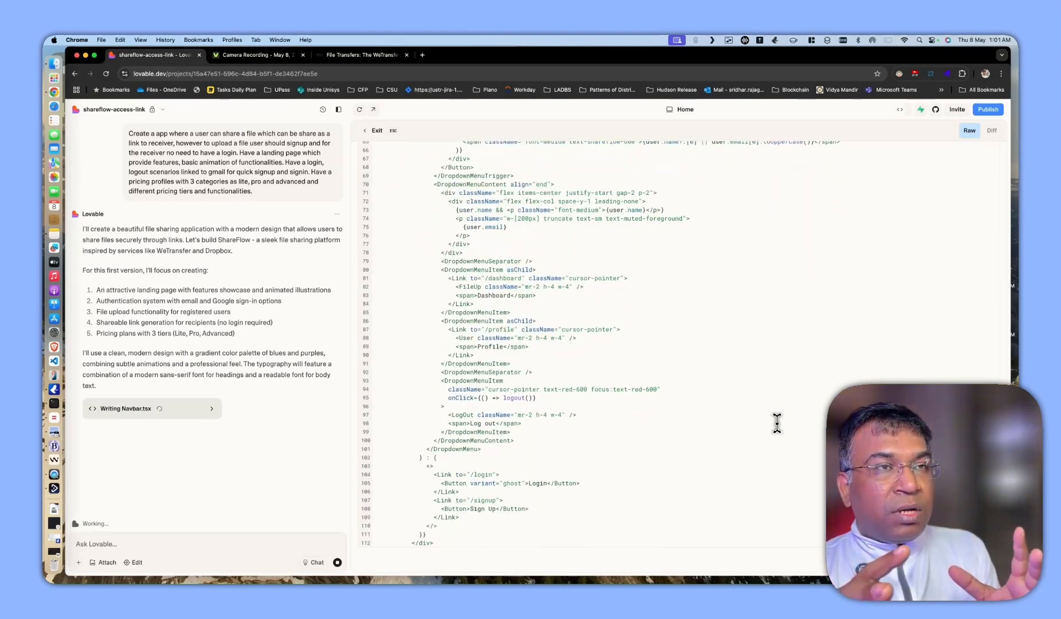
scroll("down", 3)
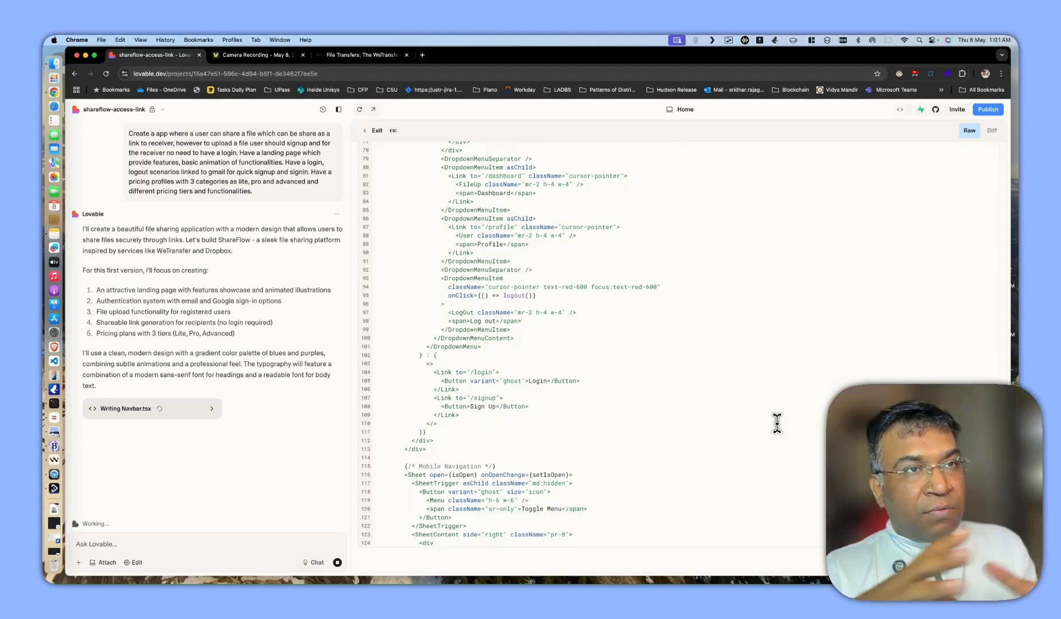
scroll("down", 3)
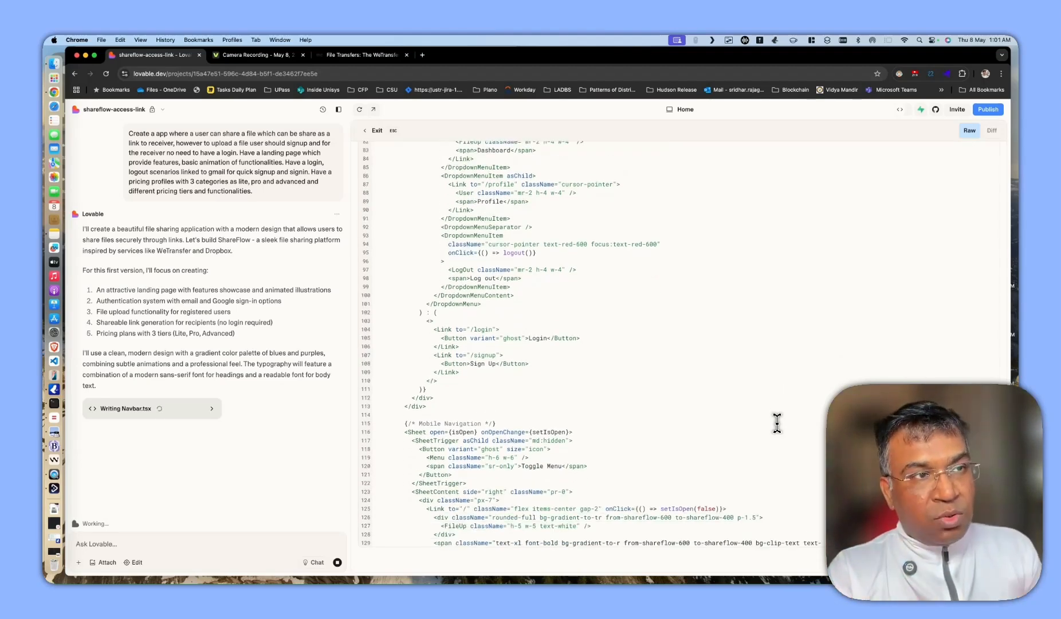
scroll("down", 3)
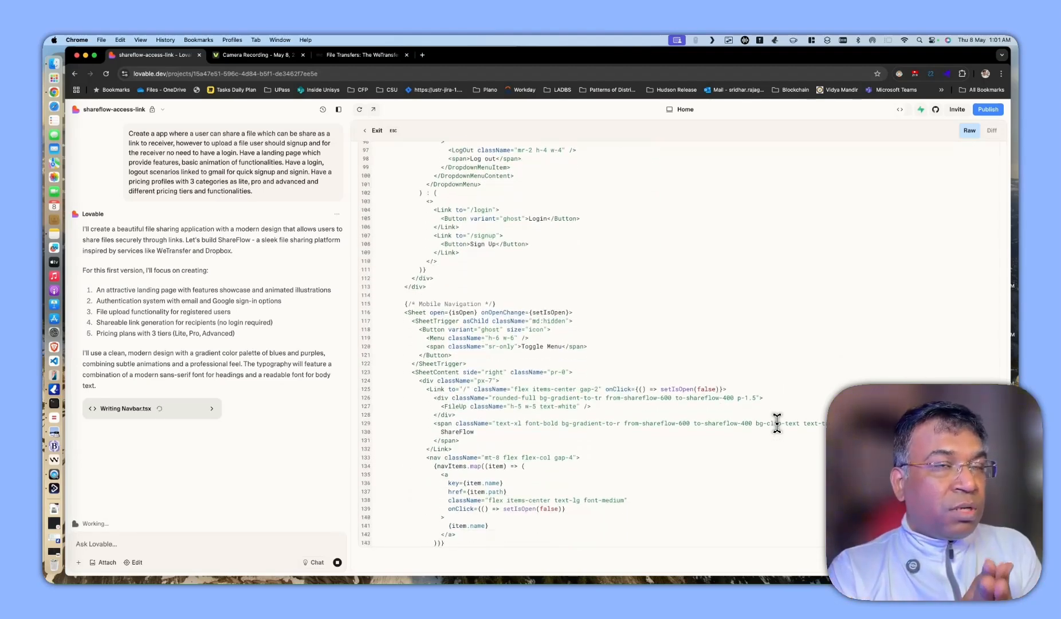
scroll("down", 3)
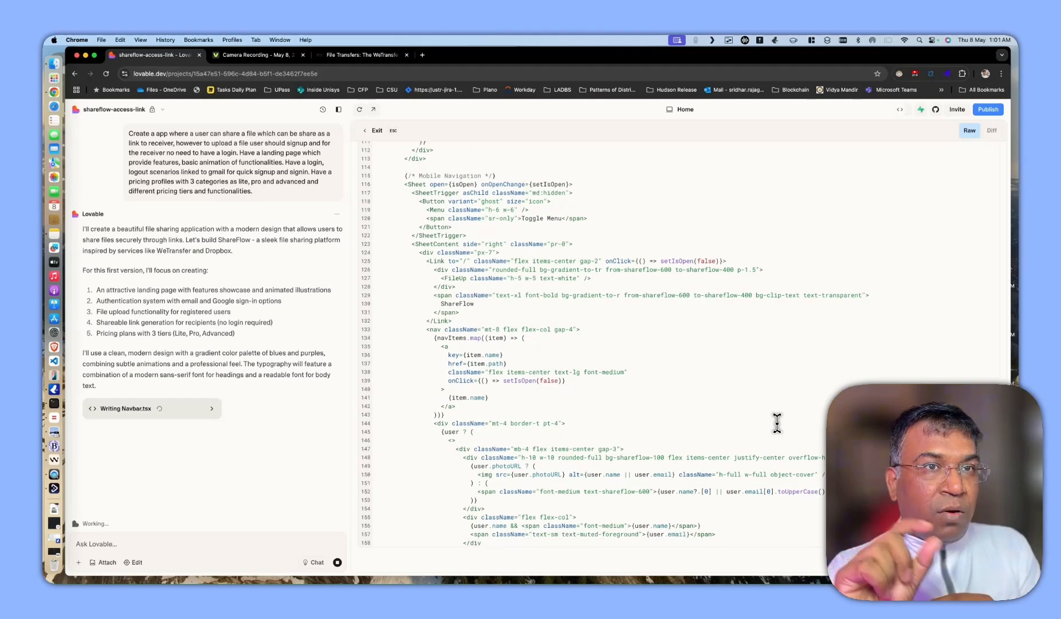
scroll("down", 3)
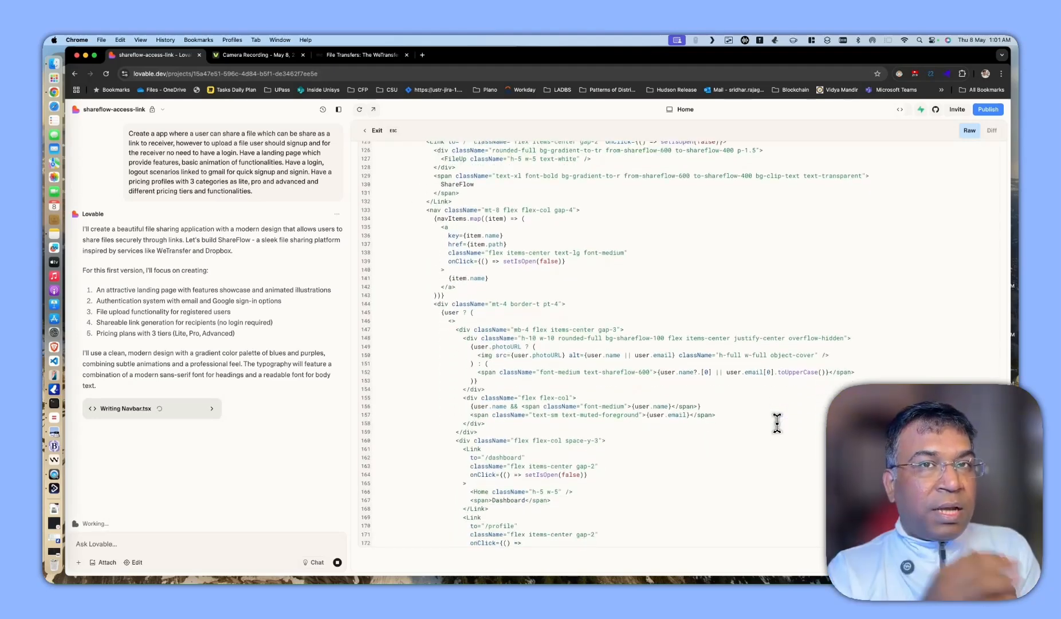
scroll("down", 3)
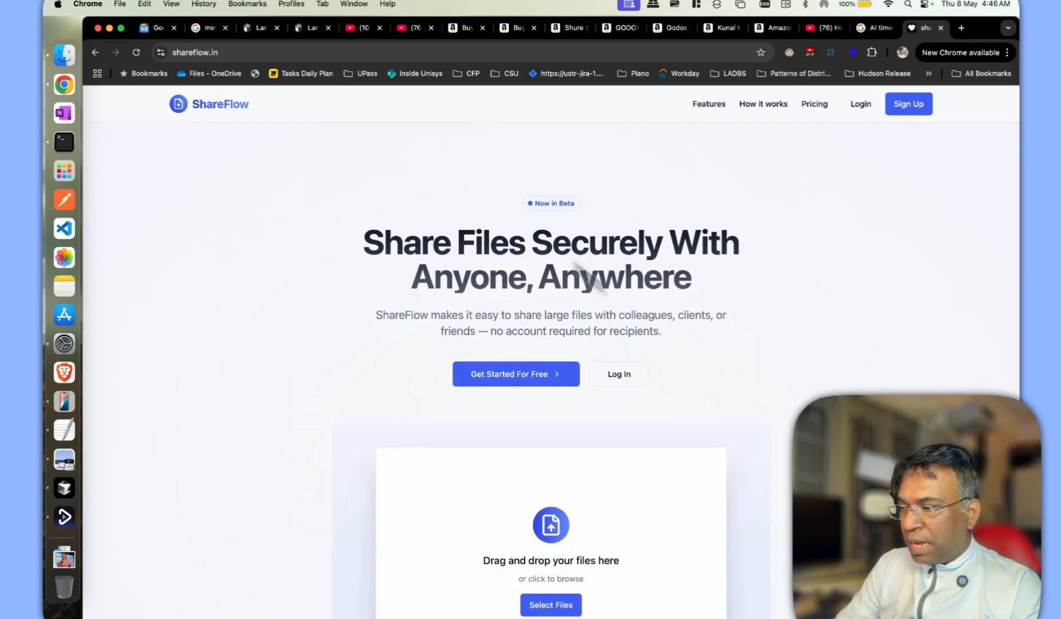
Review Features and How it works, then view the Lite, Pro and Advanced pricing page
scroll("down", 3)
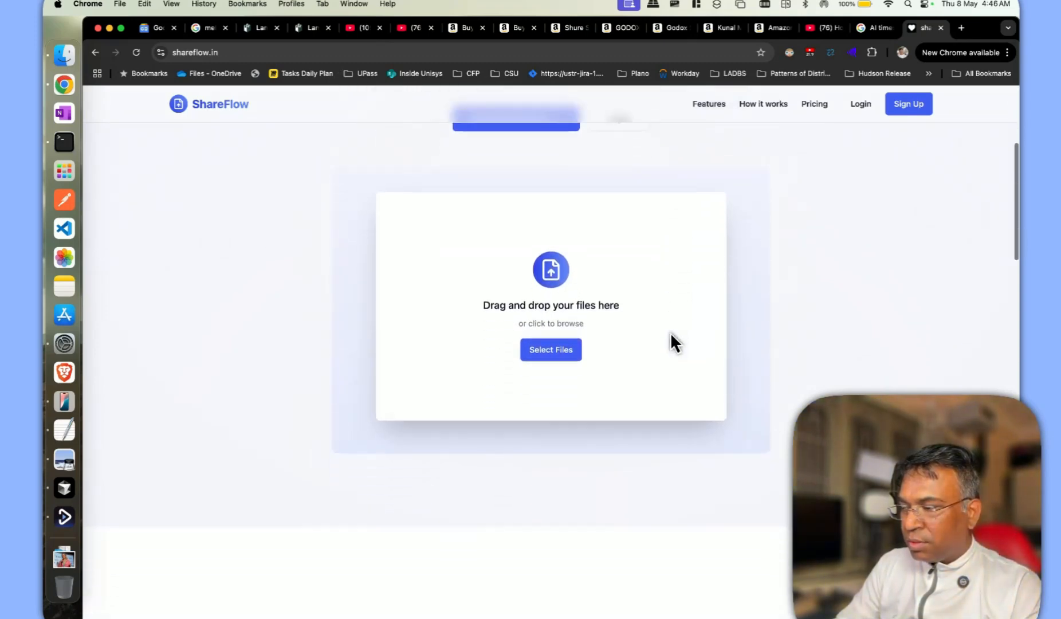
scroll("down", 3)
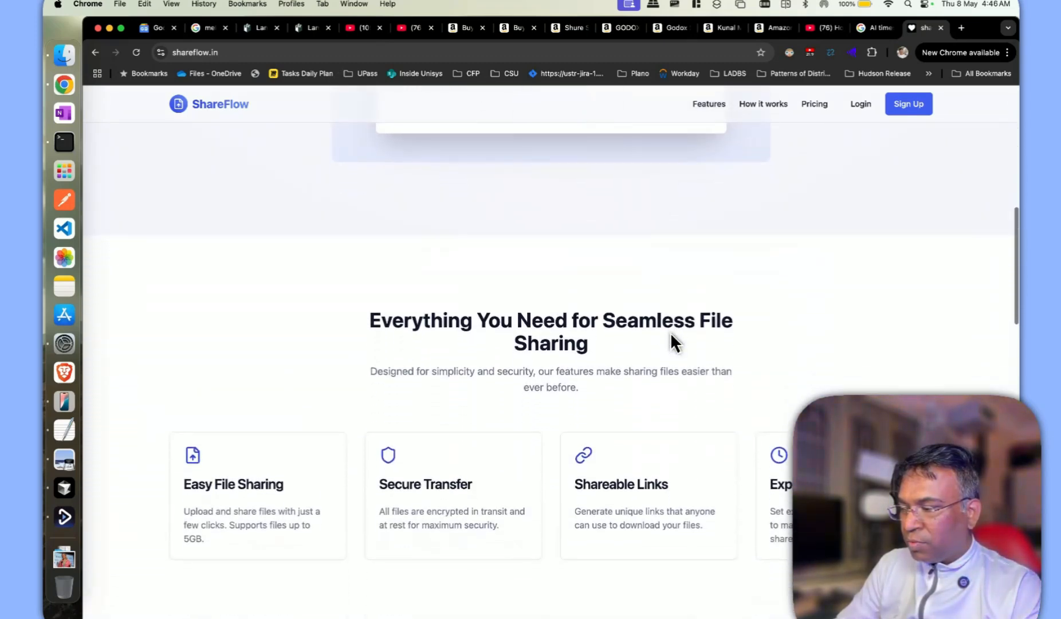
scroll("down", 3)
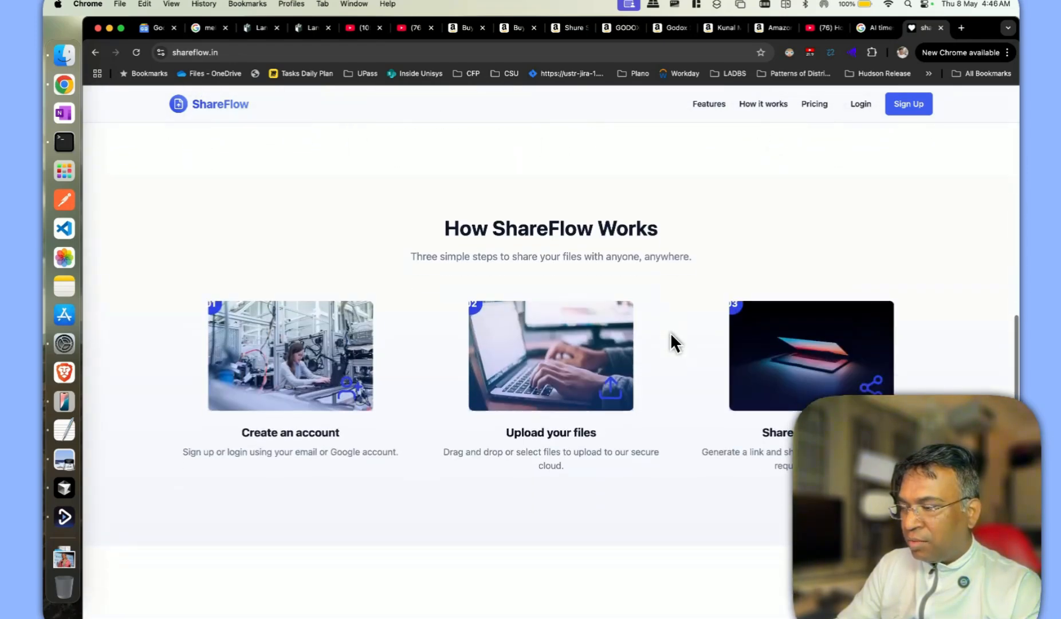
scroll("down", 3)
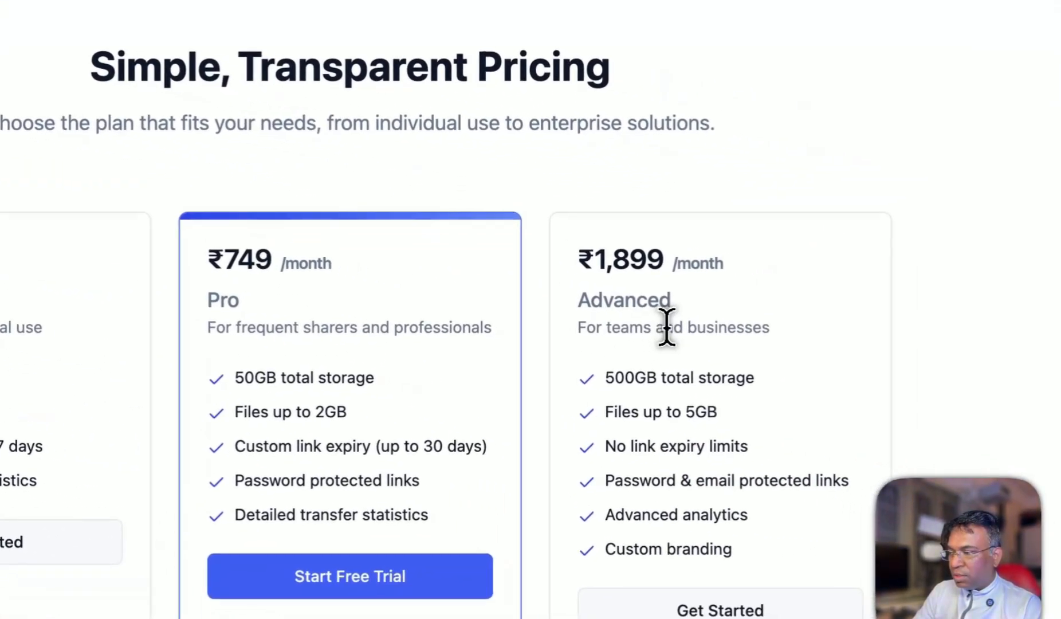
scroll("down", 3)
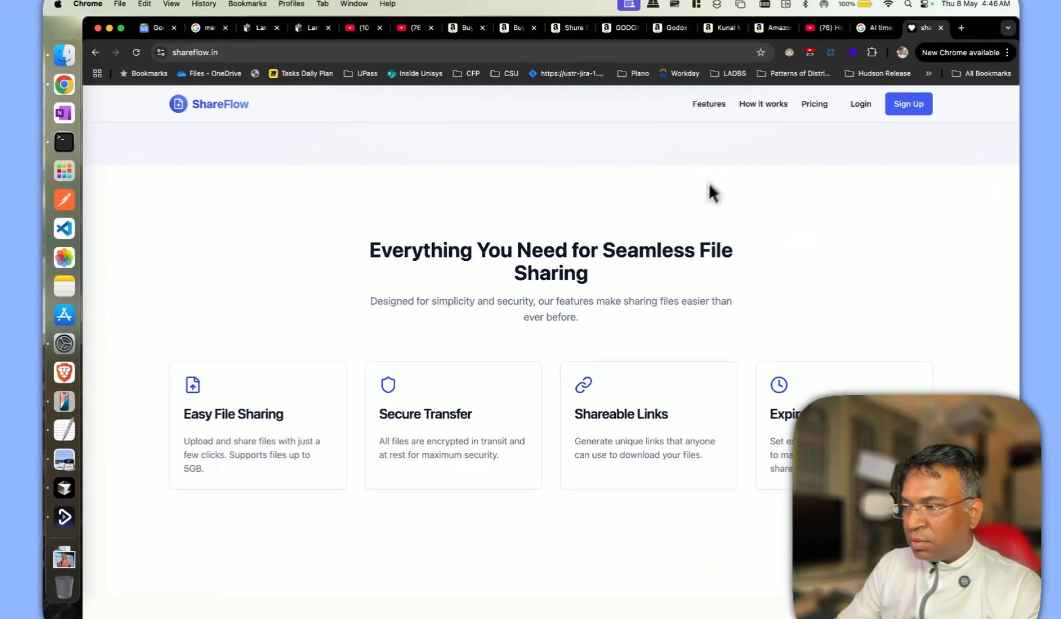
left_click(763, 104)
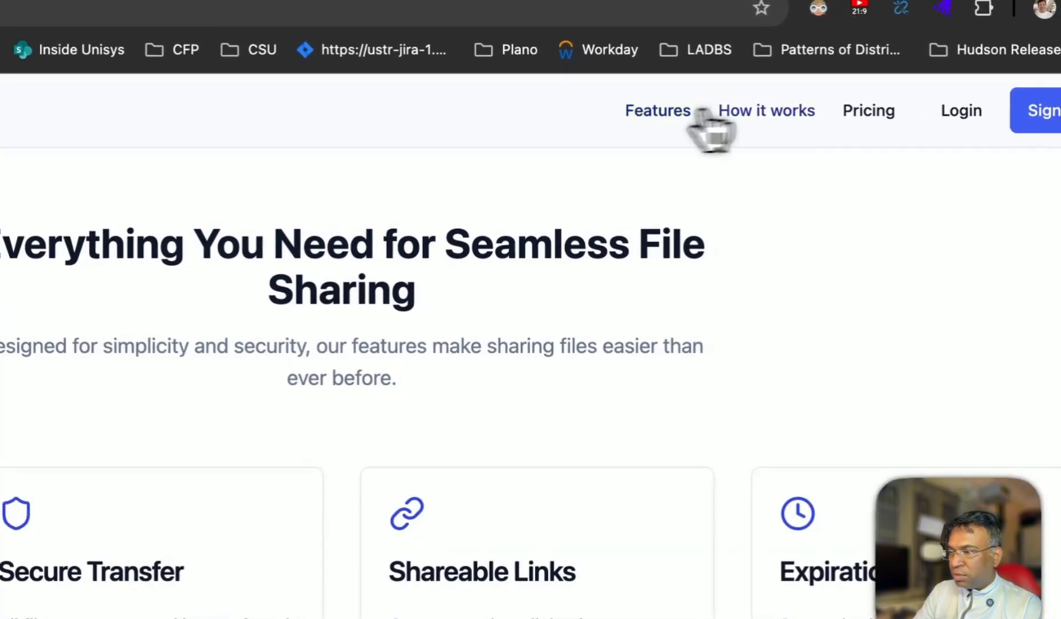
left_click(868, 110)
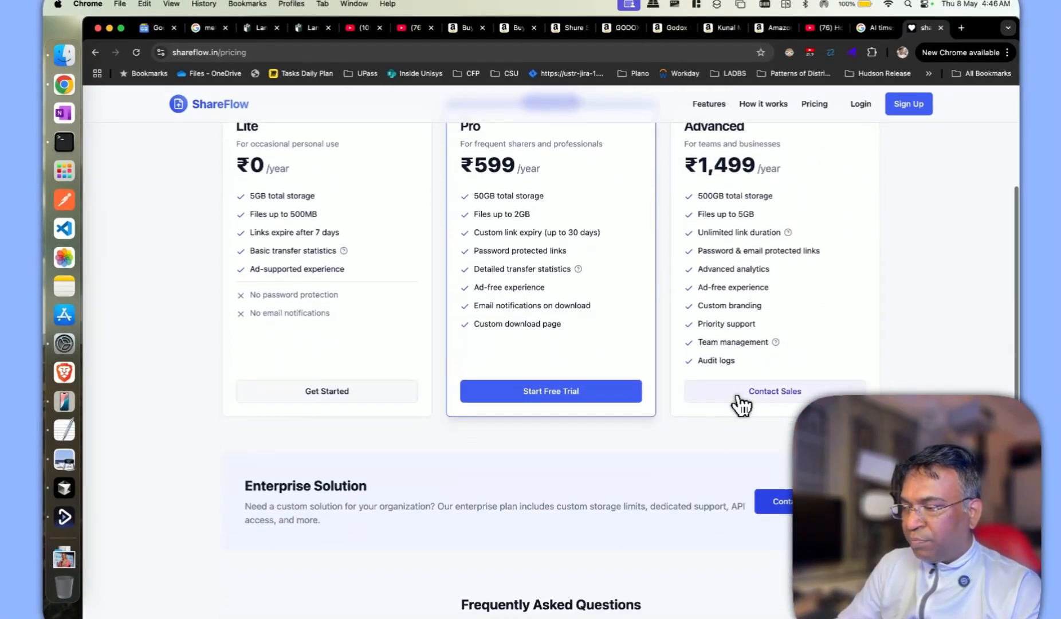
scroll("up", 3)
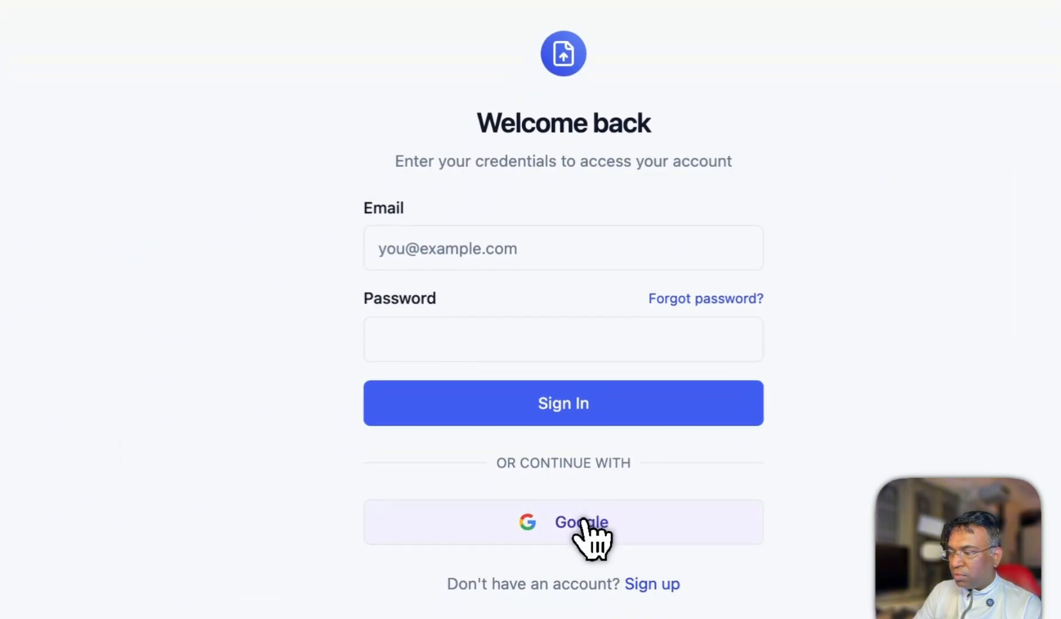
Log in with Continue with Google, picking and confirming the Google account
left_click(581, 522)
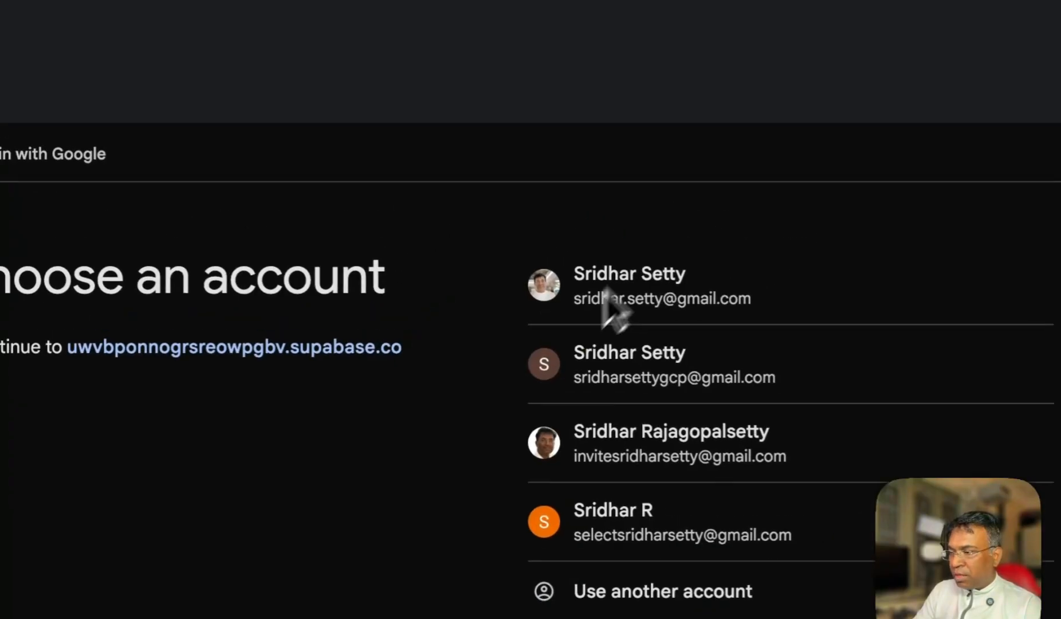
left_click(628, 284)
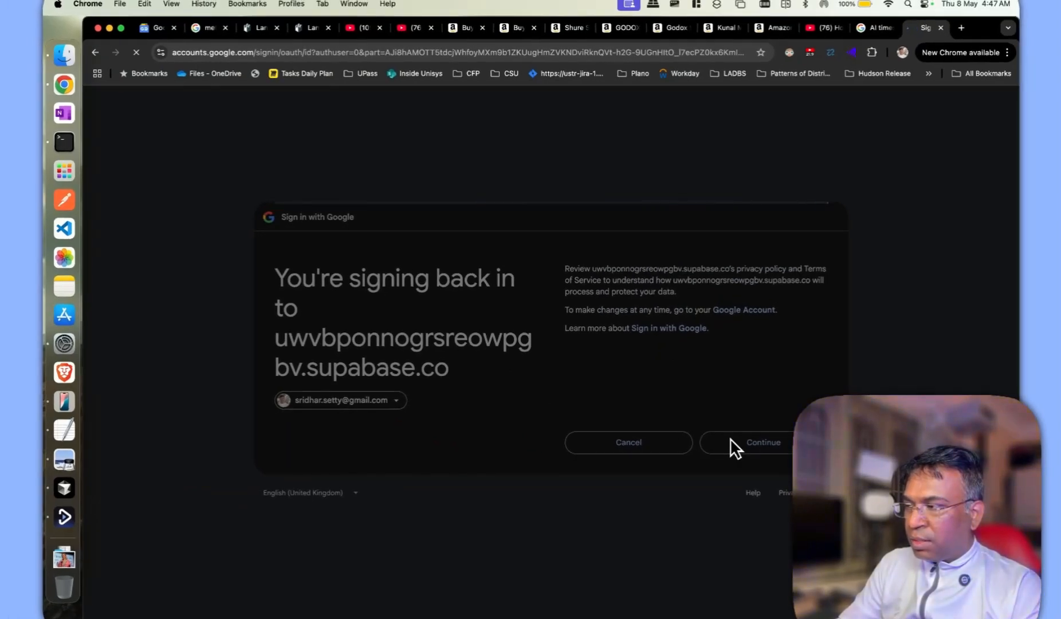
left_click(763, 442)
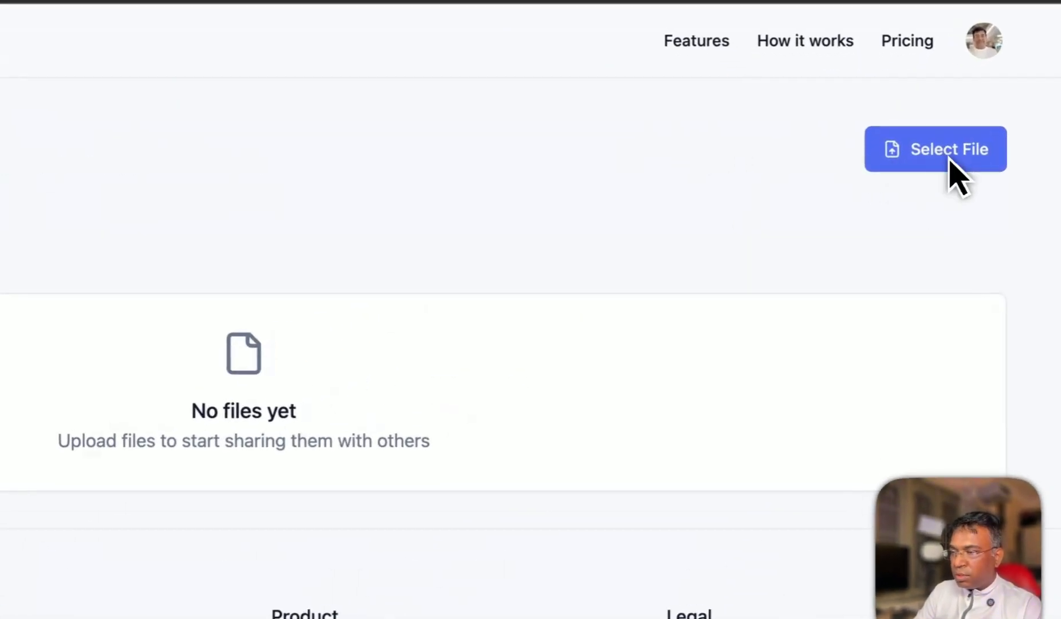
Upload pexels-lukas-1420701.jpg and view statistics showing one upload and zero downloads
left_click(944, 149)
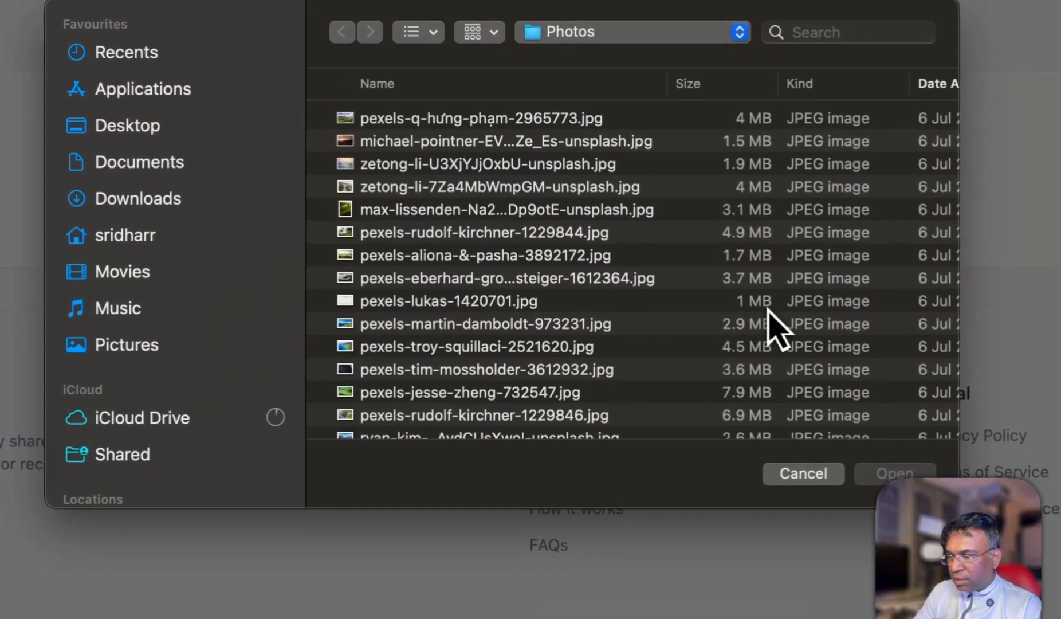
left_click(451, 301)
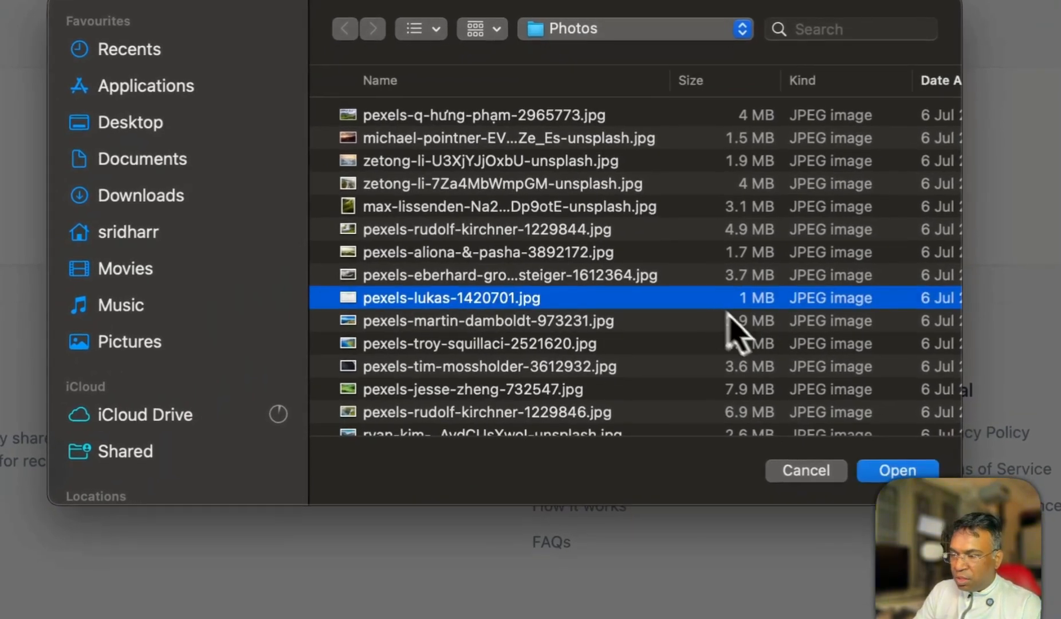
left_click(897, 470)
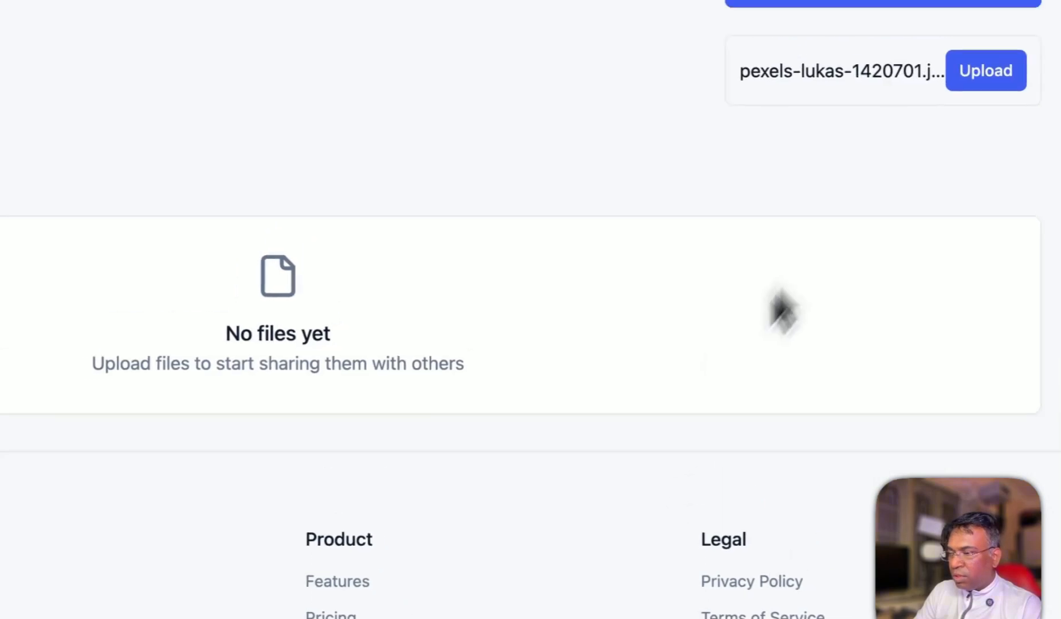
left_click(985, 70)
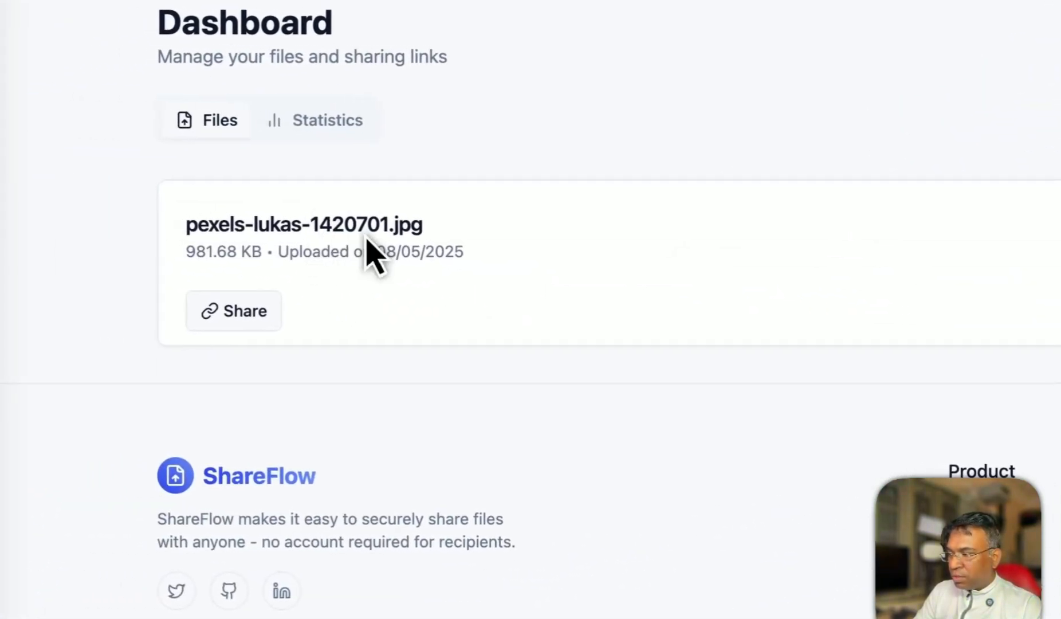
left_click(328, 120)
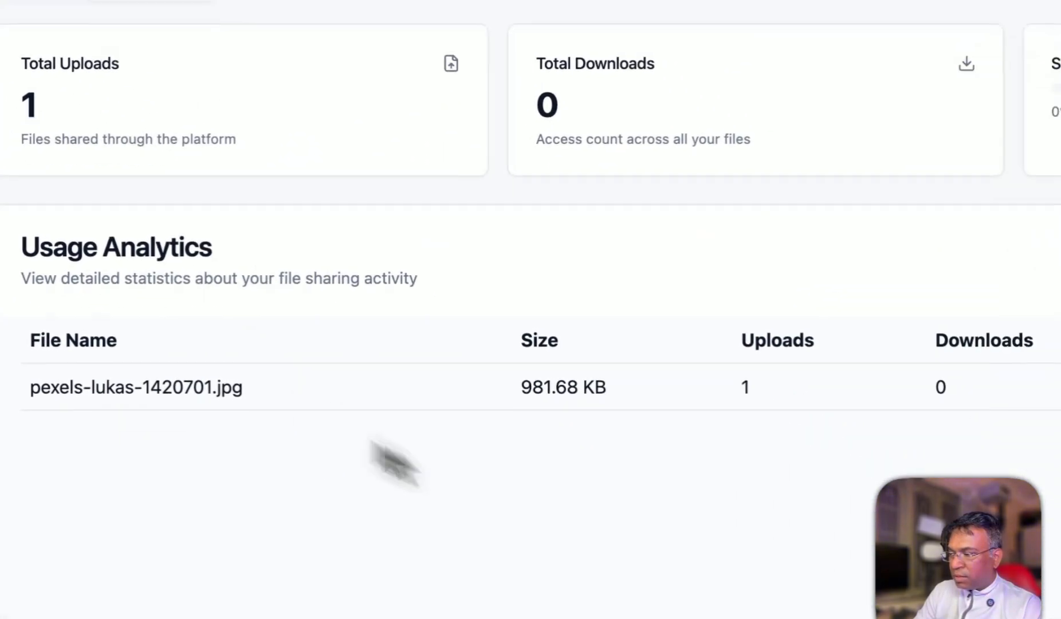
scroll("up", 3)
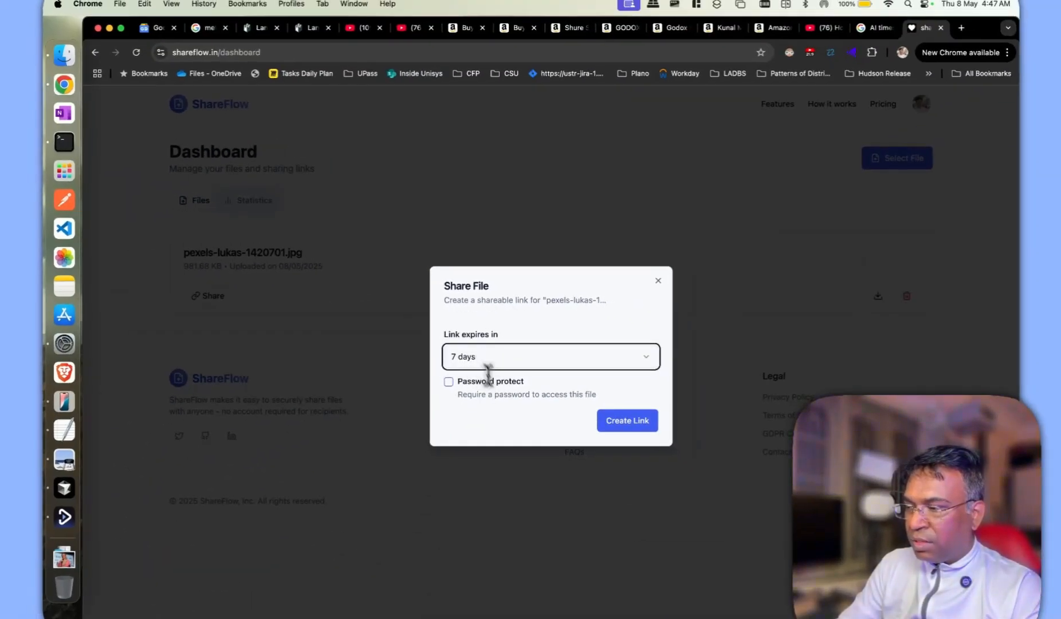
Create a 7-day share link for the photo and download it from the recipient page
left_click(626, 421)
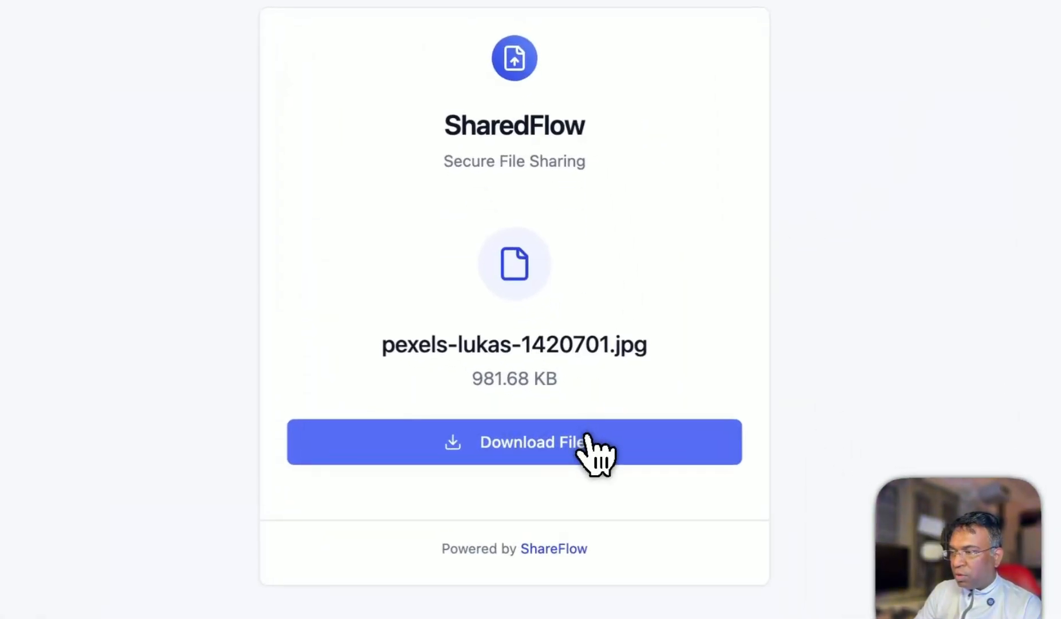
left_click(530, 442)
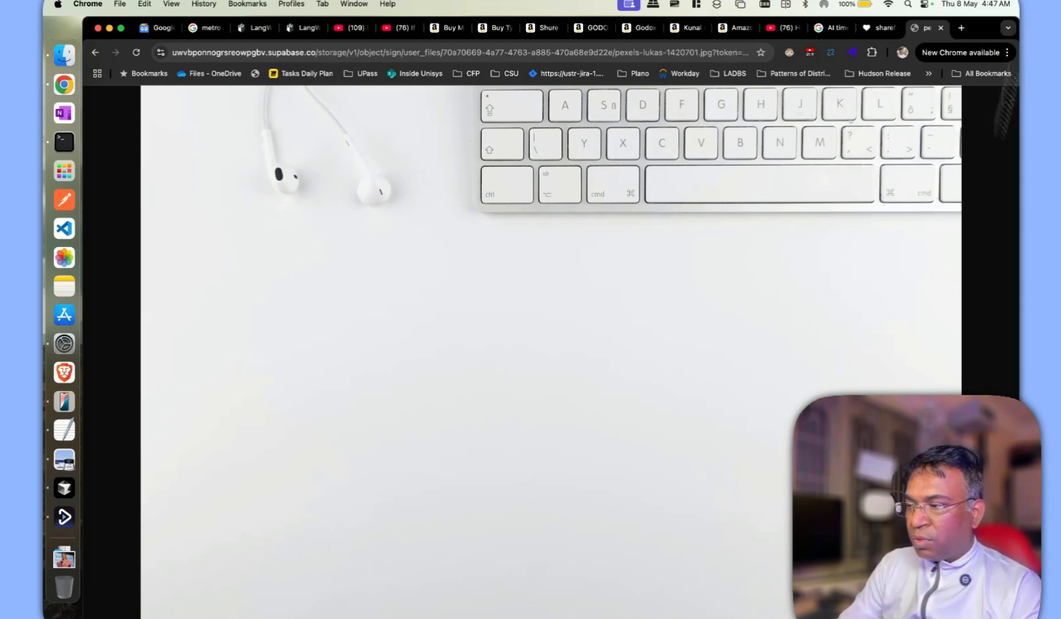
right_click(780, 489)
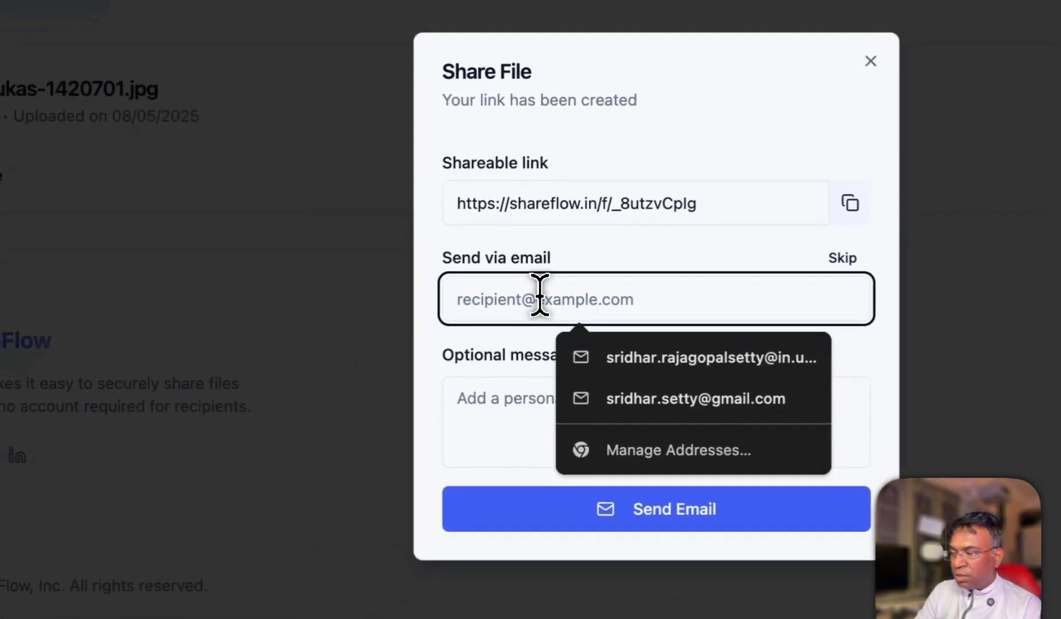
Email the share link to the recipient and close the File Shared Successfully dialog
left_click(696, 398)
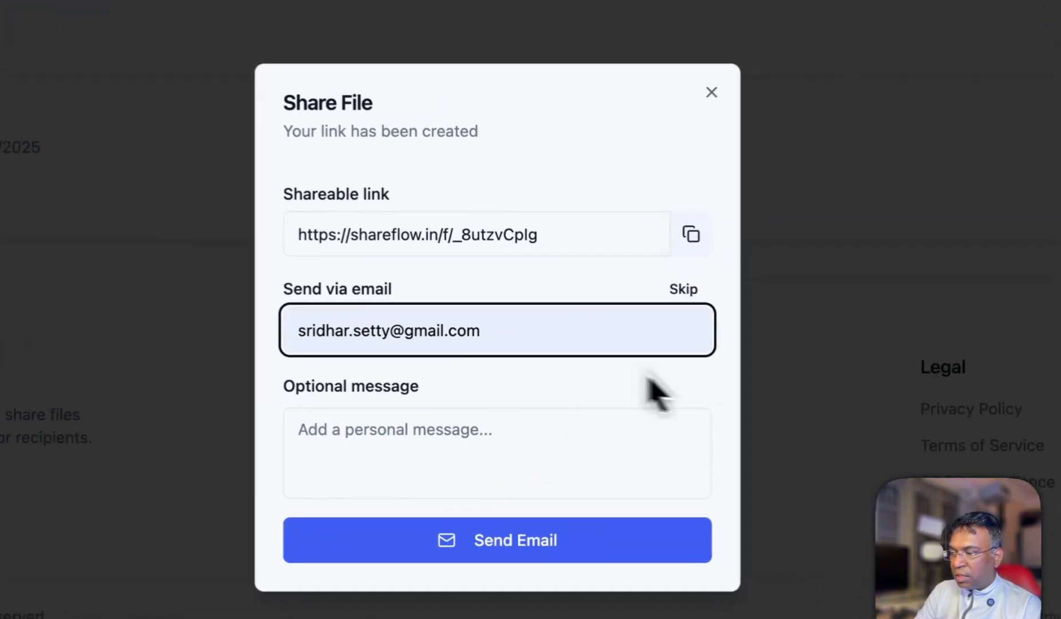
left_click(515, 540)
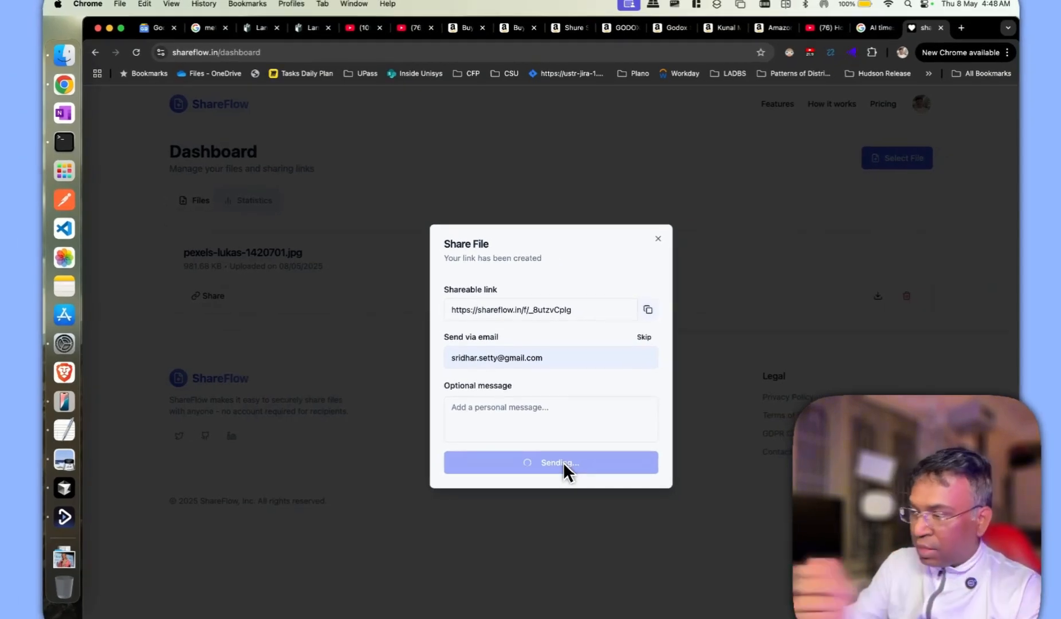
left_click(550, 463)
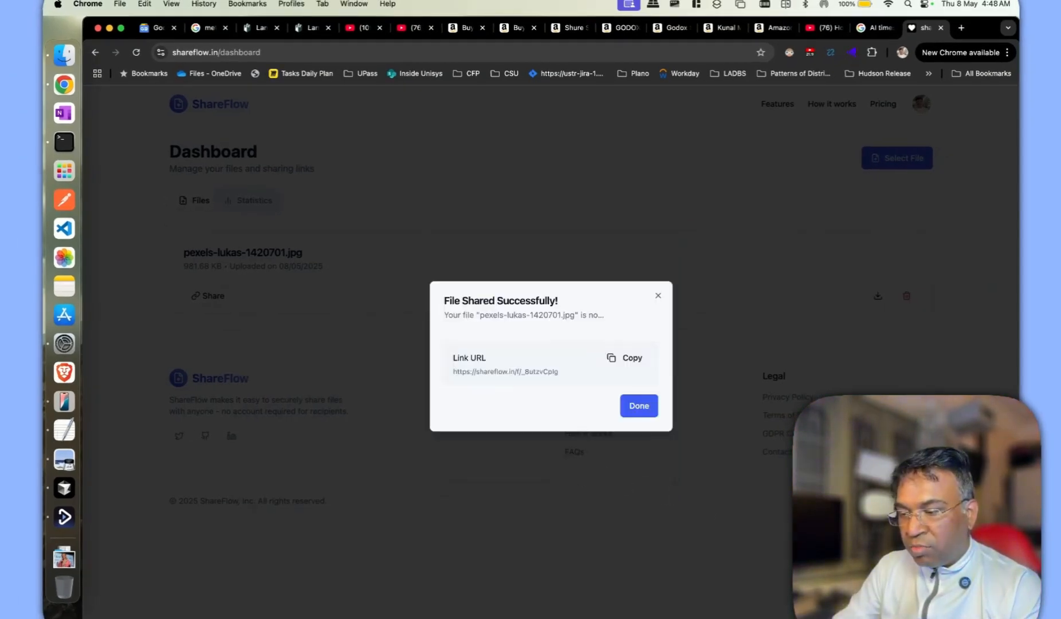
left_click(639, 406)
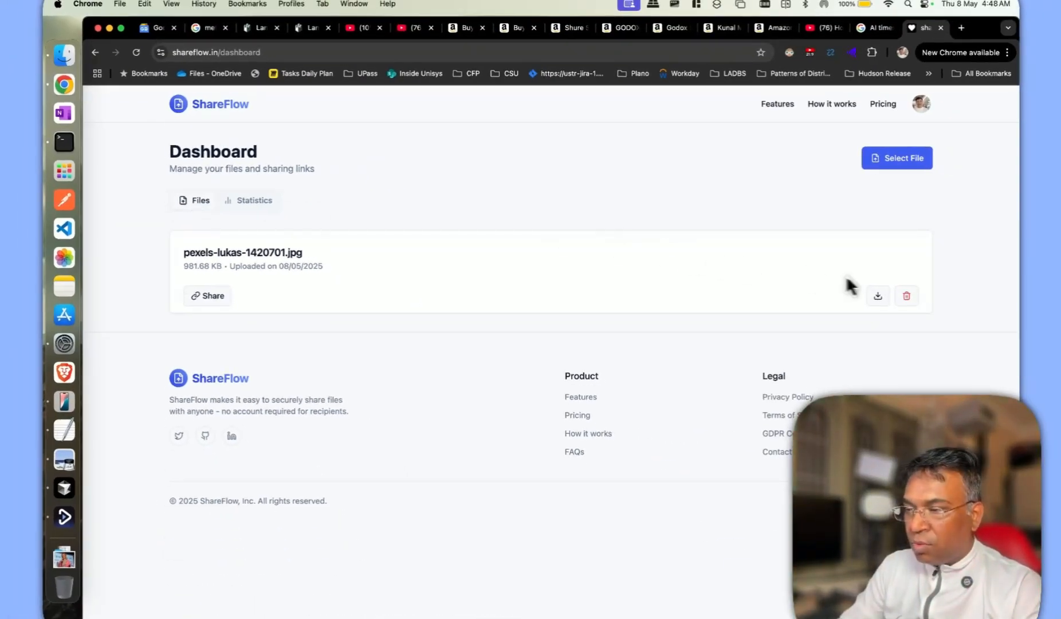
mouse_move(906, 295)
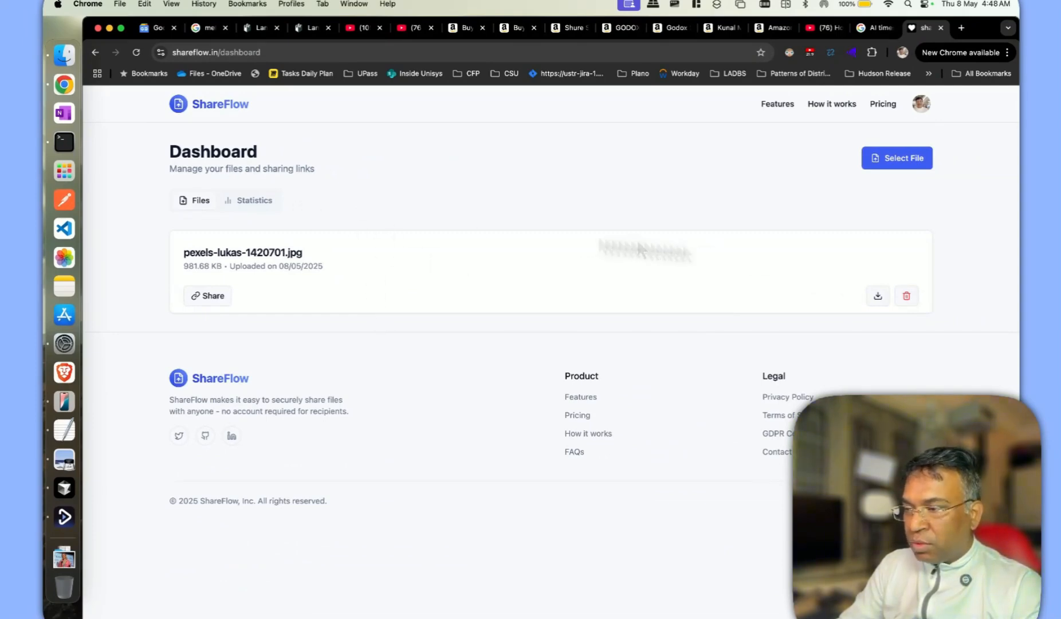
mouse_move(1015, 125)
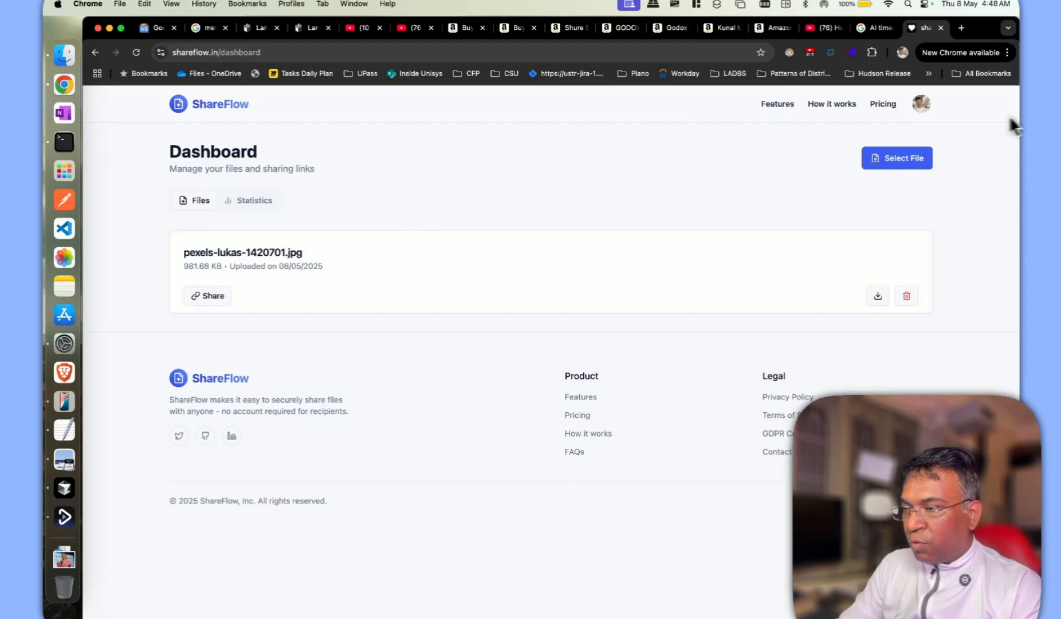
Open the file chooser and scroll through the Photos folder for another image
left_click(896, 158)
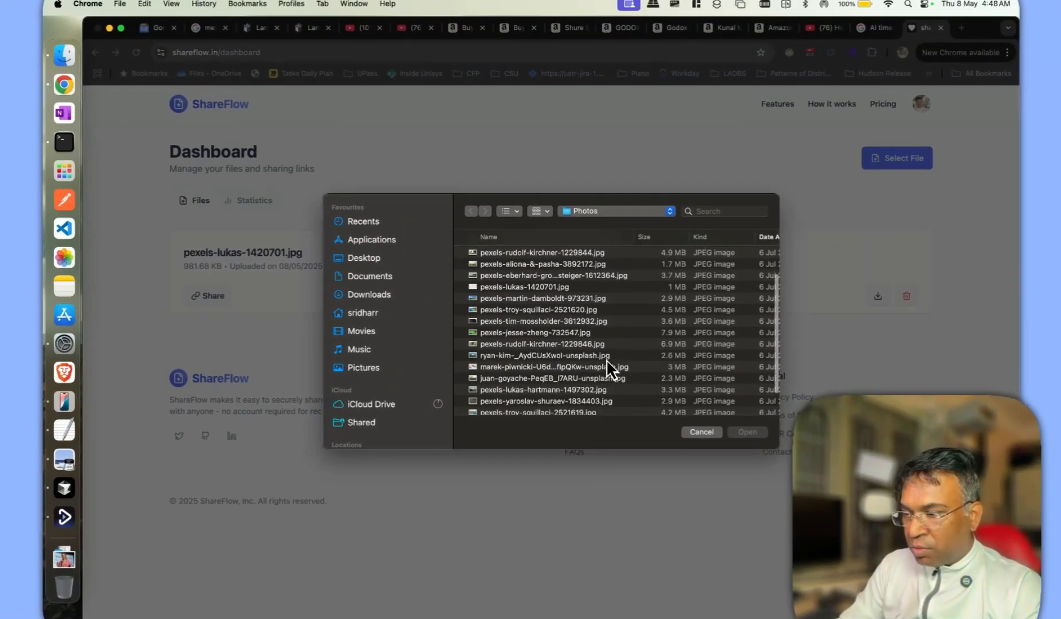
scroll("down", 3)
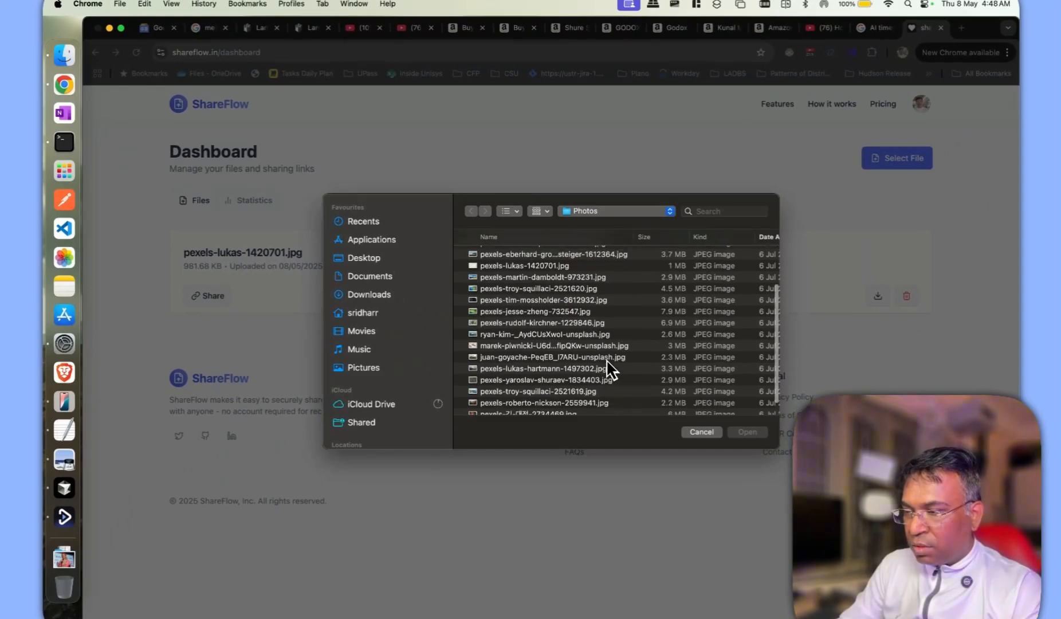
scroll("down", 3)
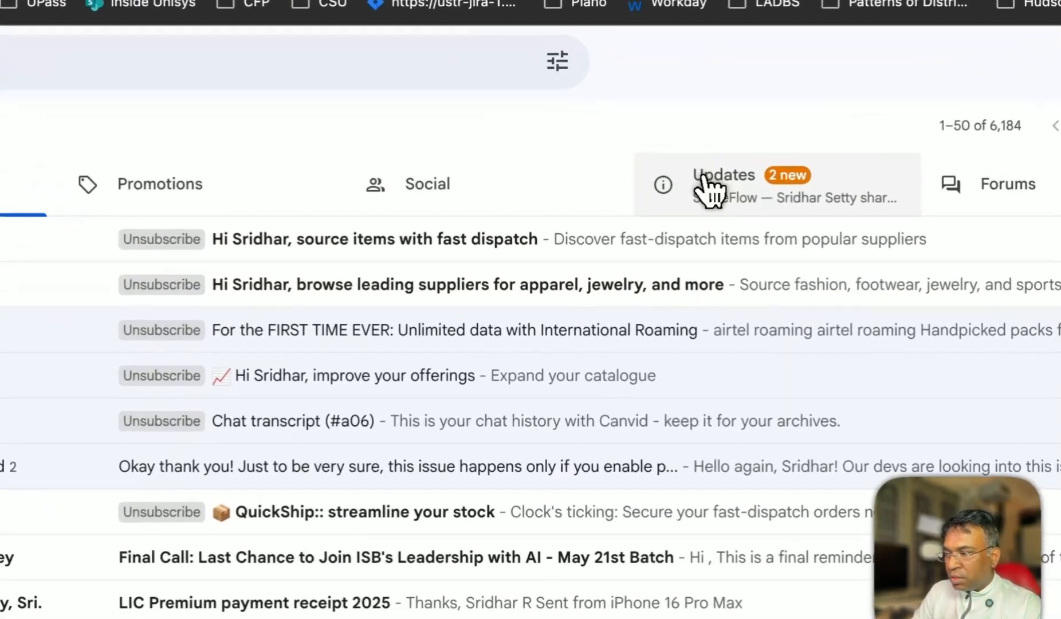
From Gmail's Updates tab, open the ShareFlow email and download pexels-lukas-1420701.jpg via its link
left_click(724, 175)
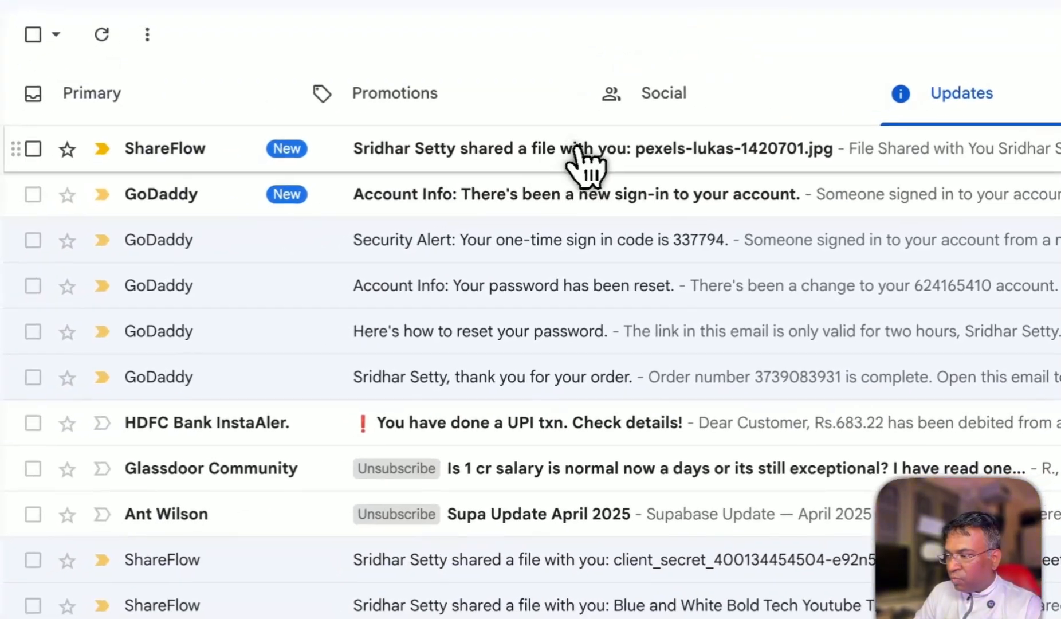
left_click(570, 147)
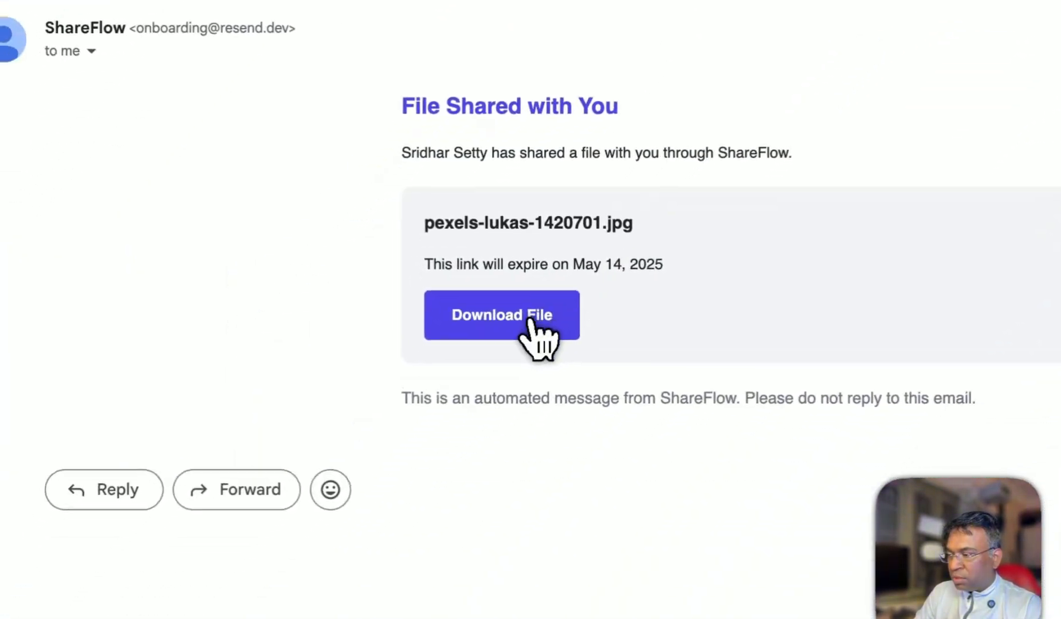
left_click(501, 314)
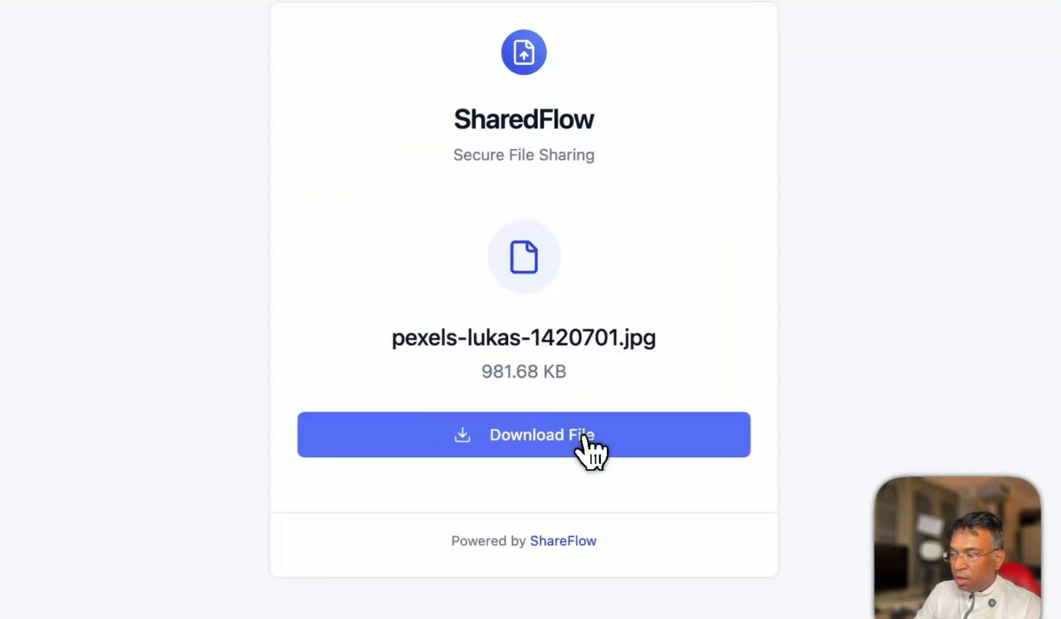
left_click(540, 434)
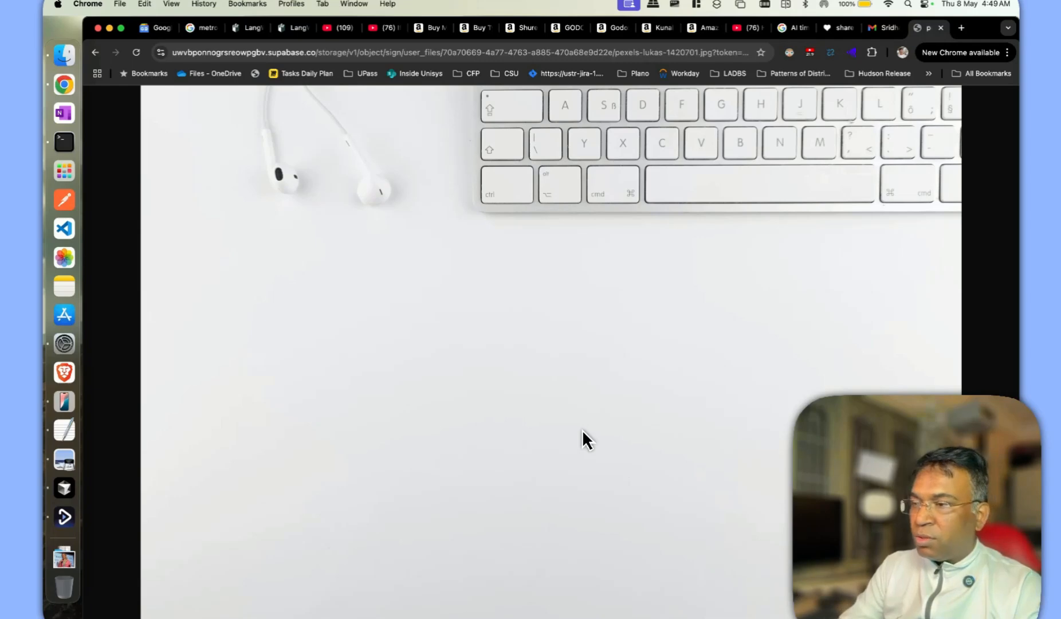
mouse_move(807, 56)
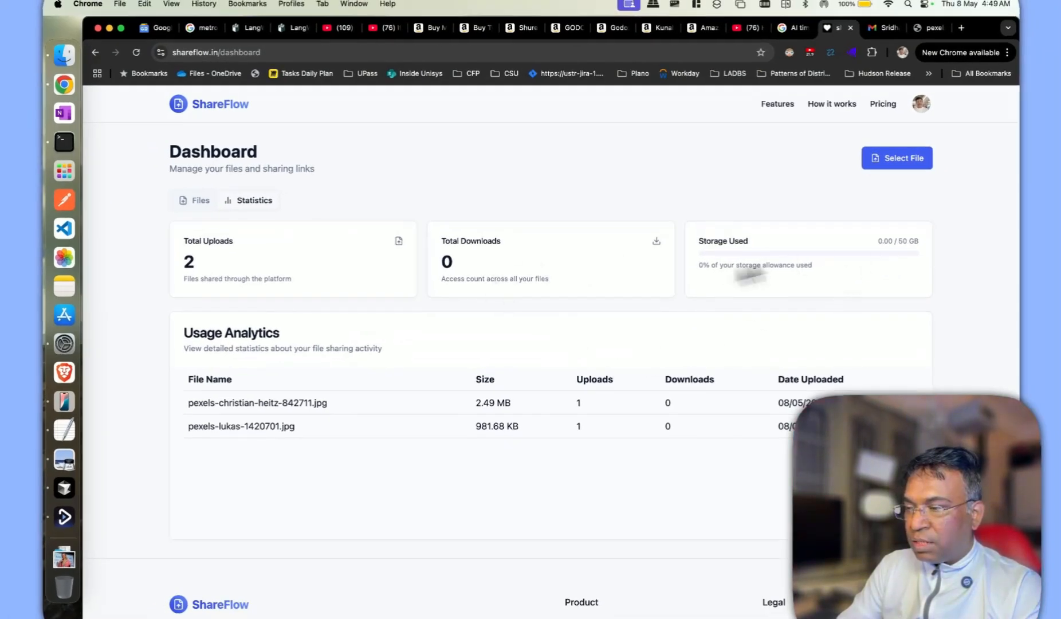
mouse_move(785, 279)
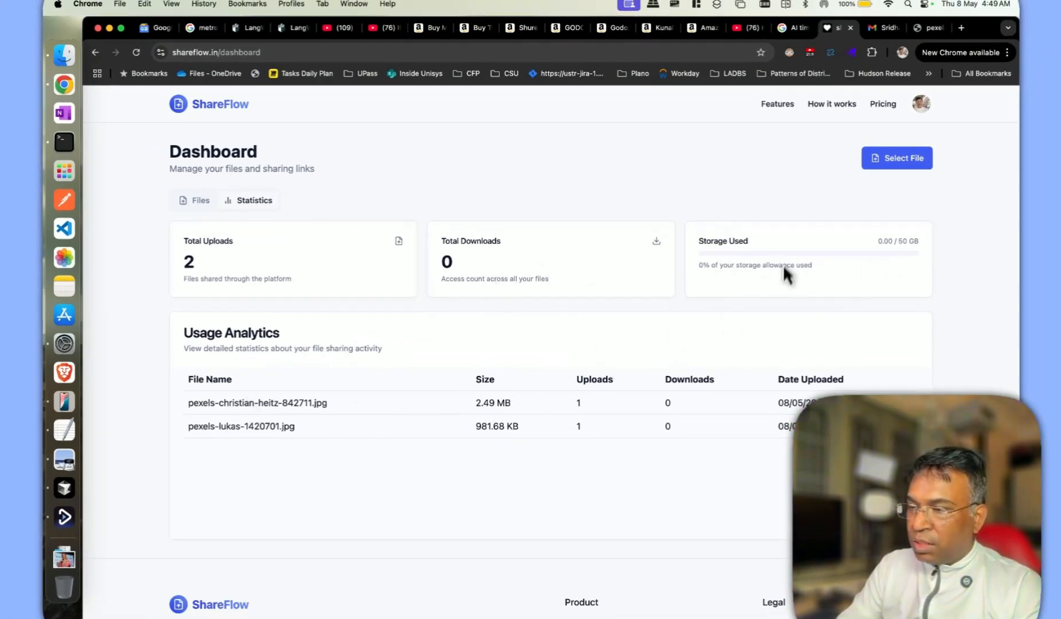
mouse_move(764, 260)
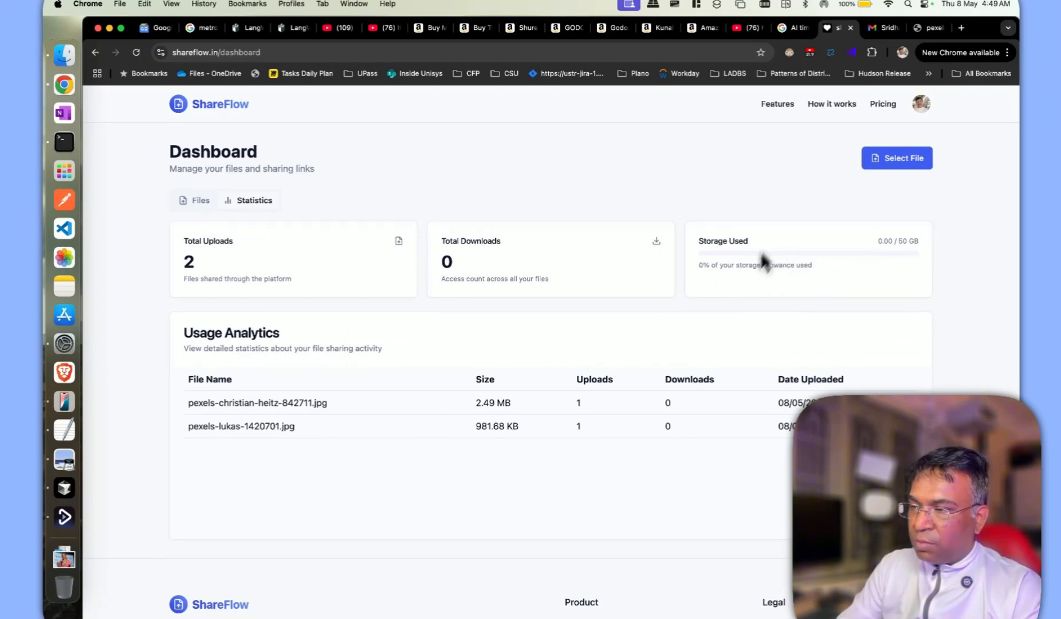
mouse_move(916, 139)
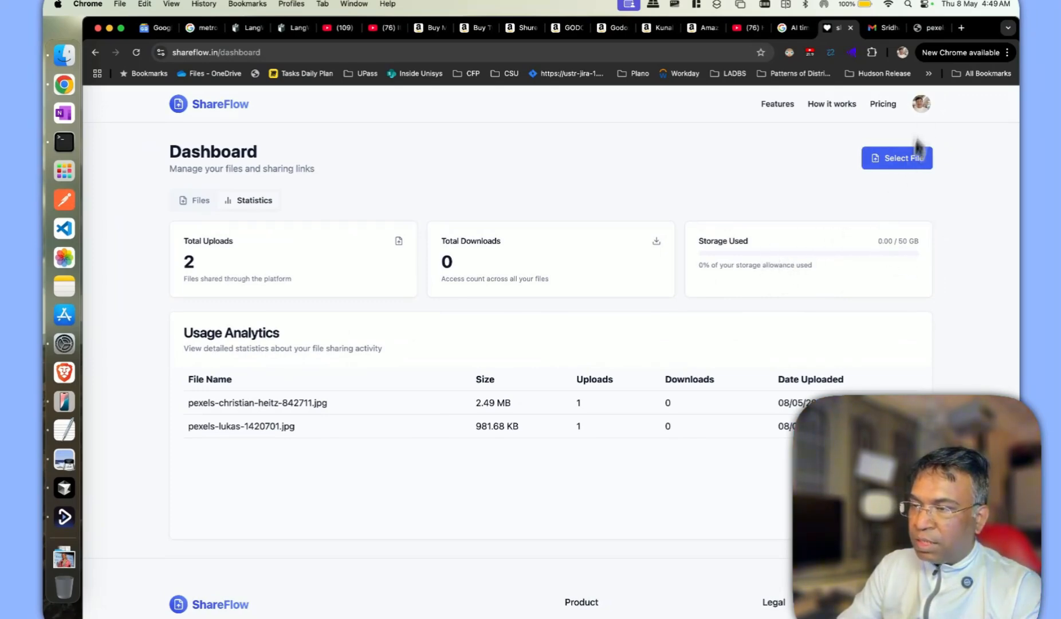
mouse_move(452, 228)
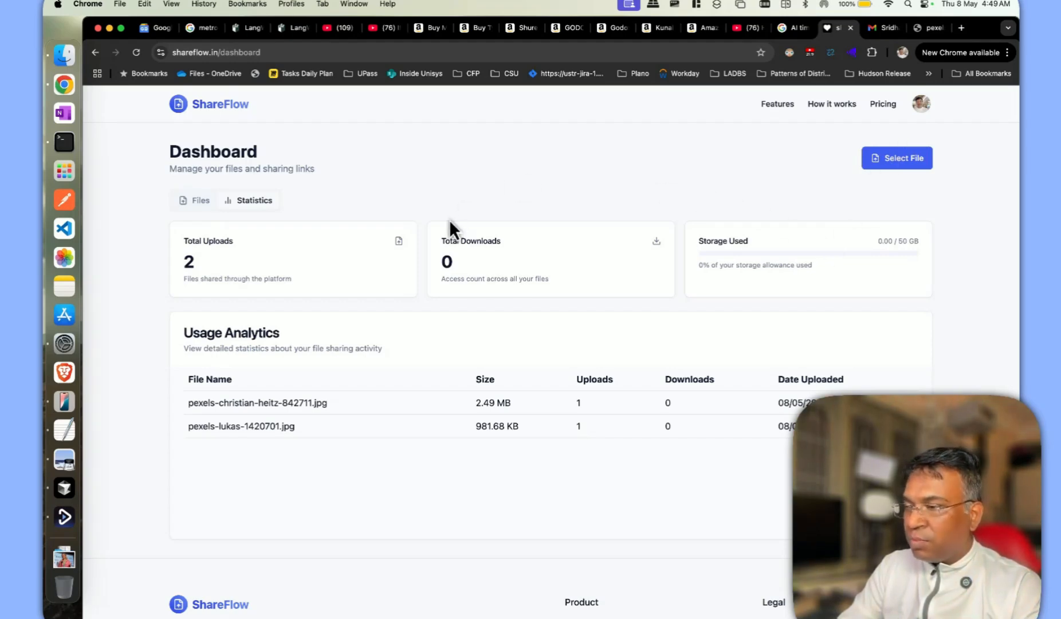
mouse_move(497, 222)
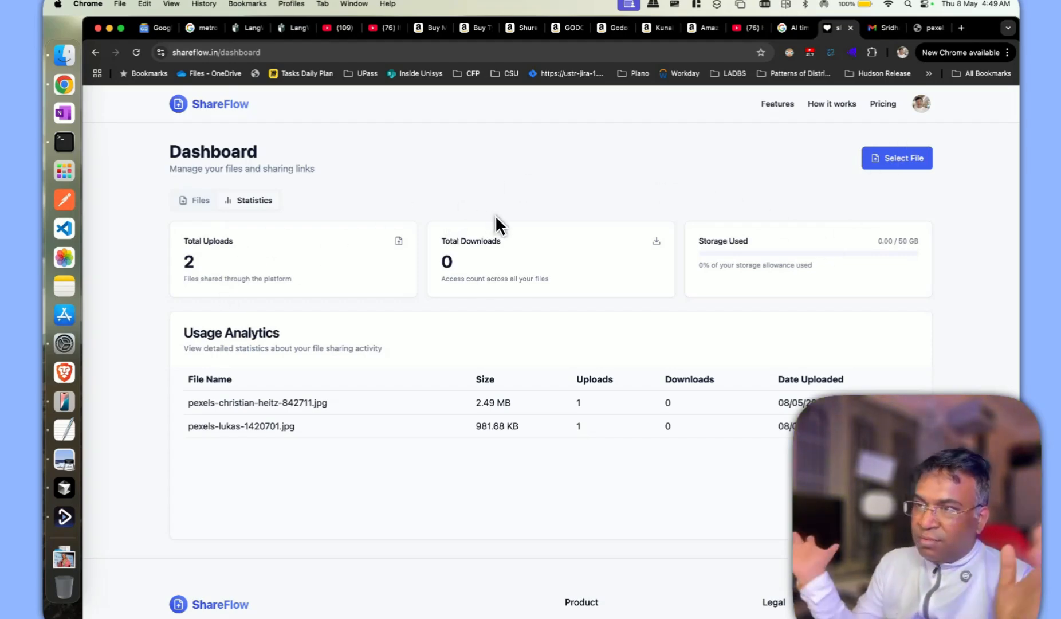
View the ShareFlow profile page, return to the dashboard, then log out to the sign-in page
left_click(921, 104)
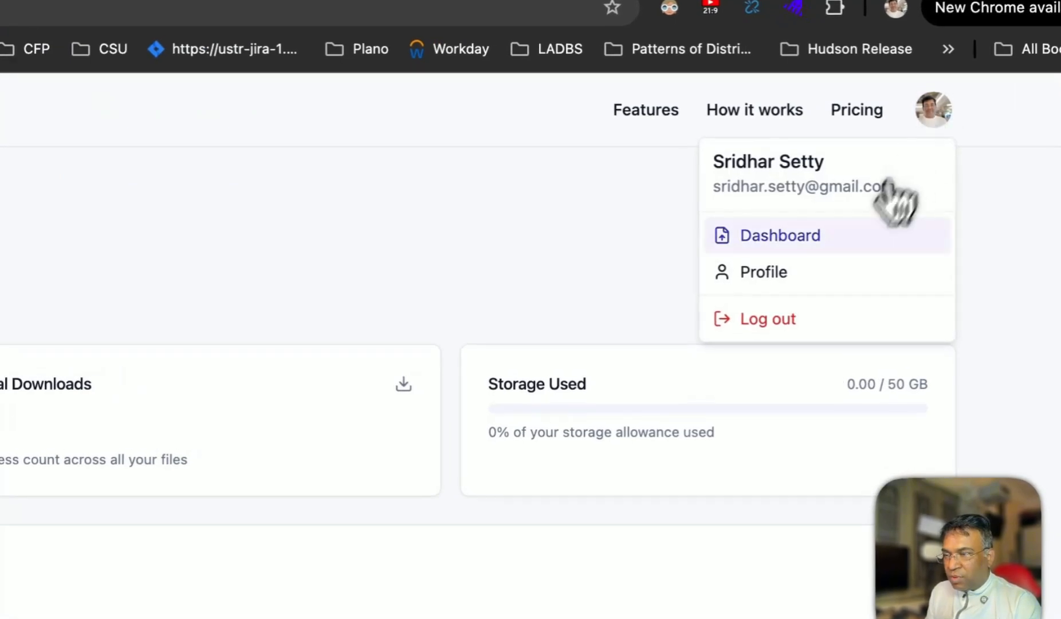
left_click(763, 272)
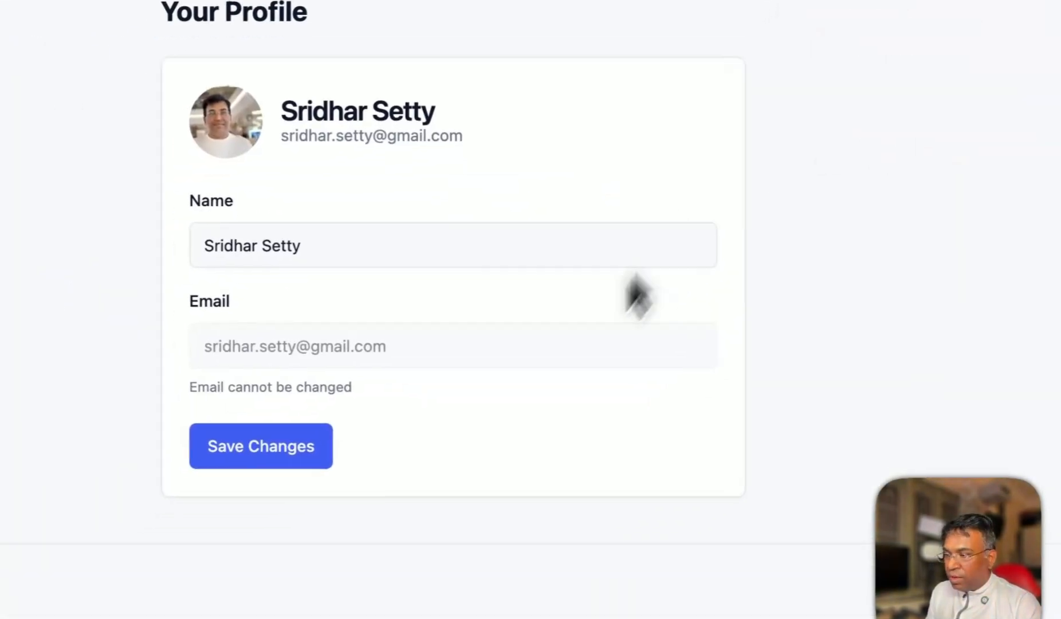
left_click(841, 121)
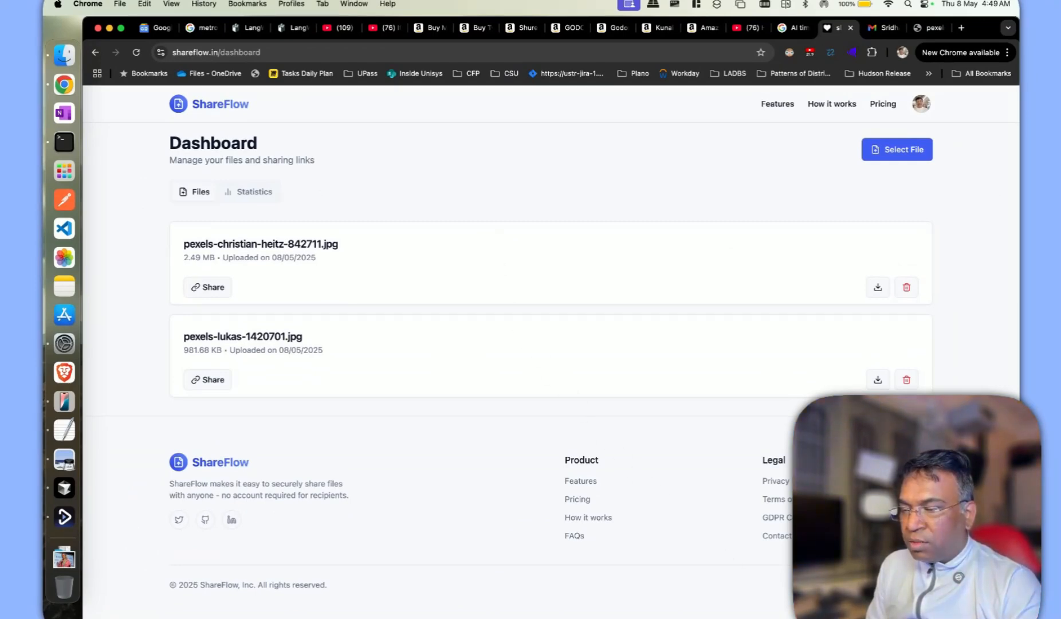
left_click(921, 104)
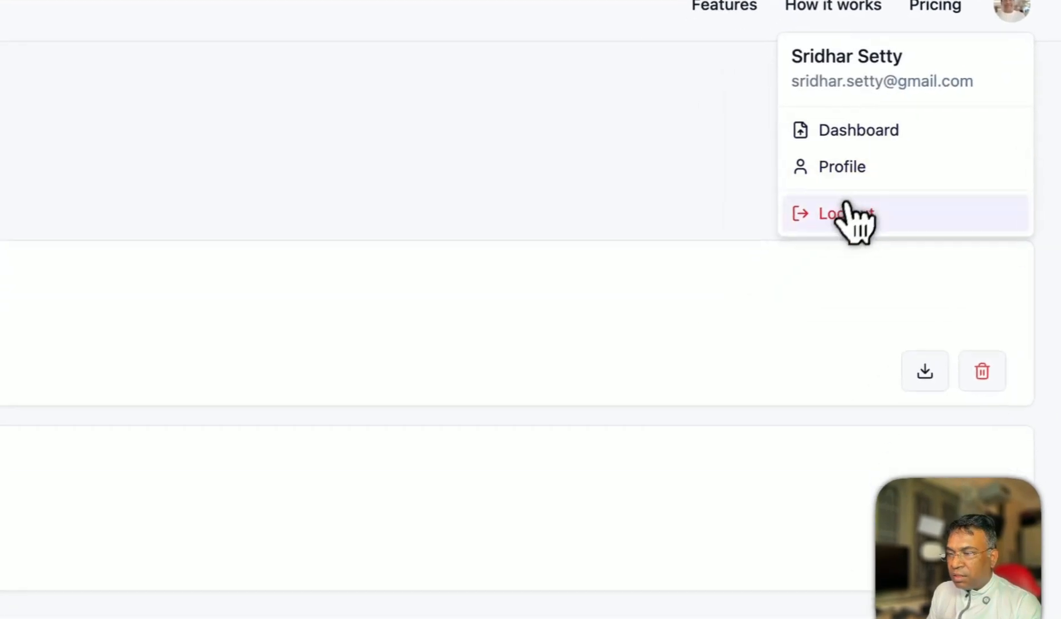
left_click(845, 213)
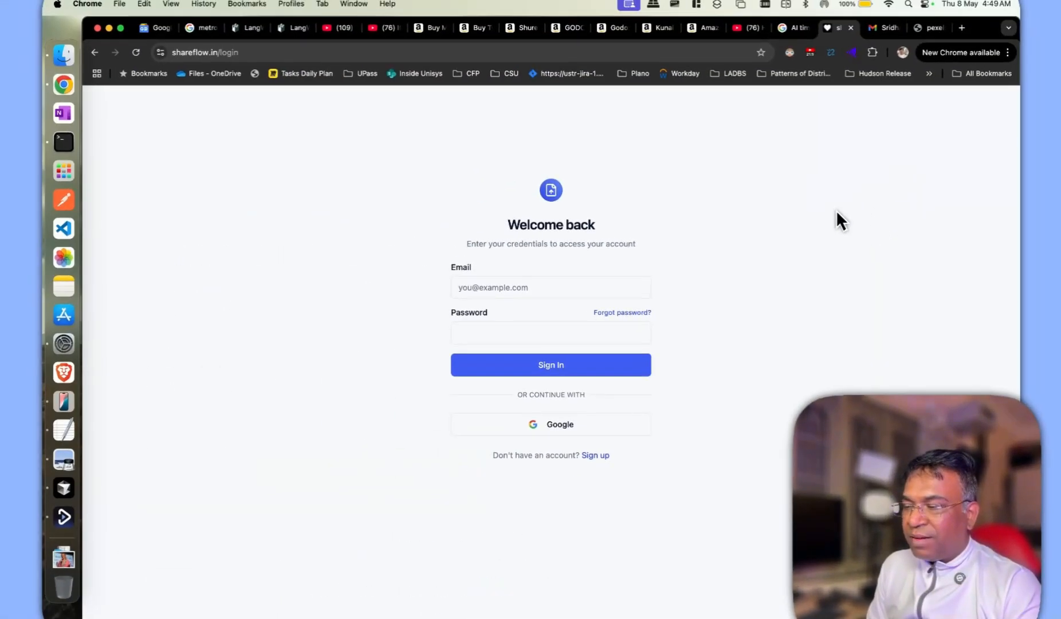